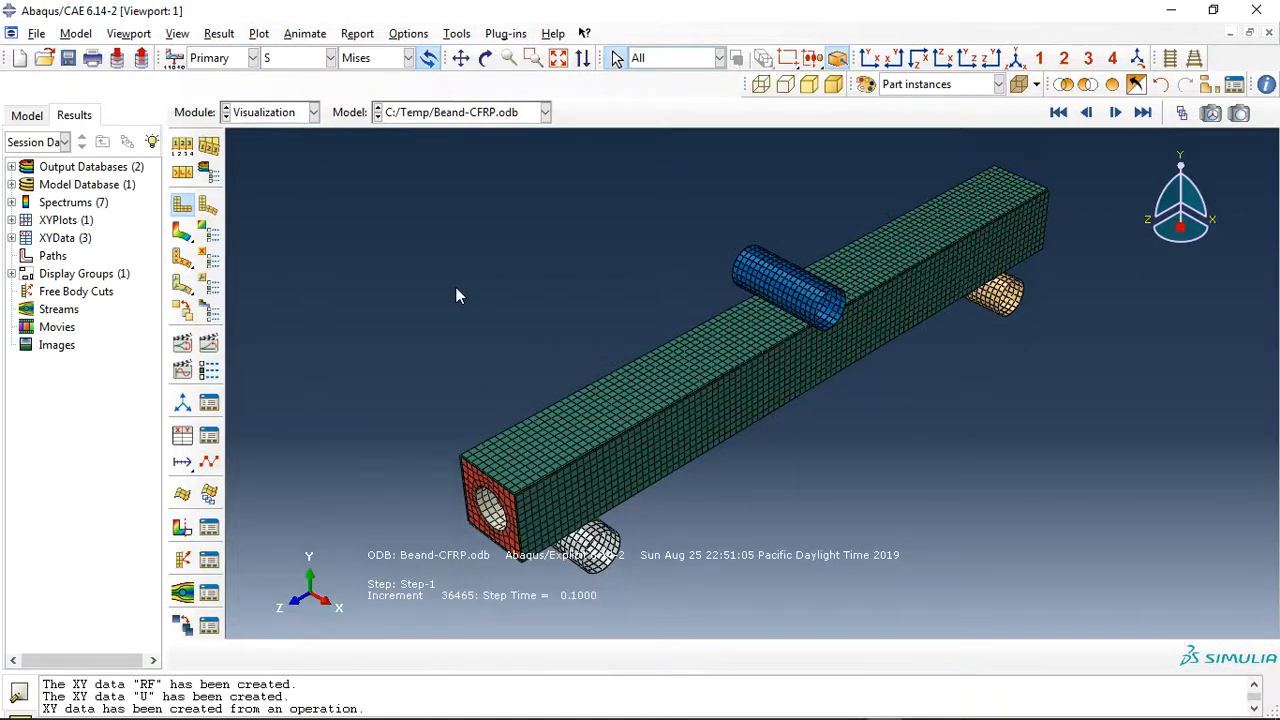
# Orbit the bent beam to inspect the Mises stress contour from its end, side and underside.
pyautogui.click(480, 56)
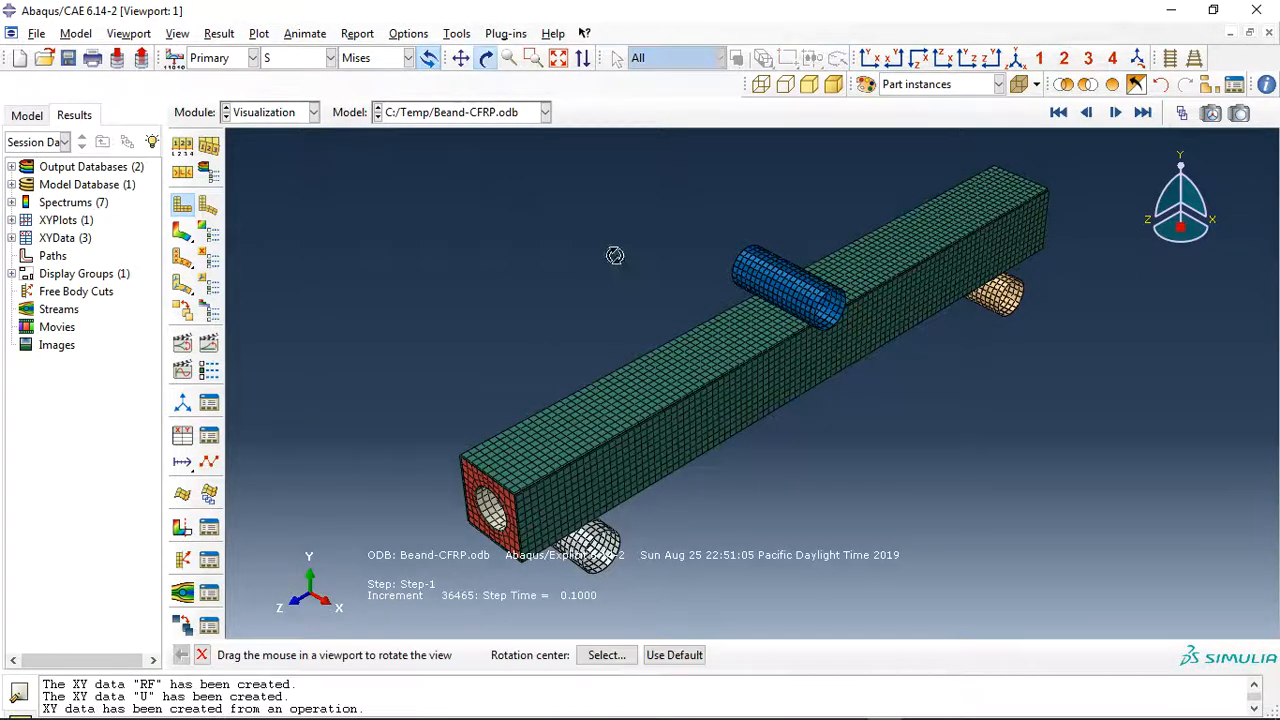
pyautogui.moveTo(616, 256); pyautogui.dragTo(788, 374)
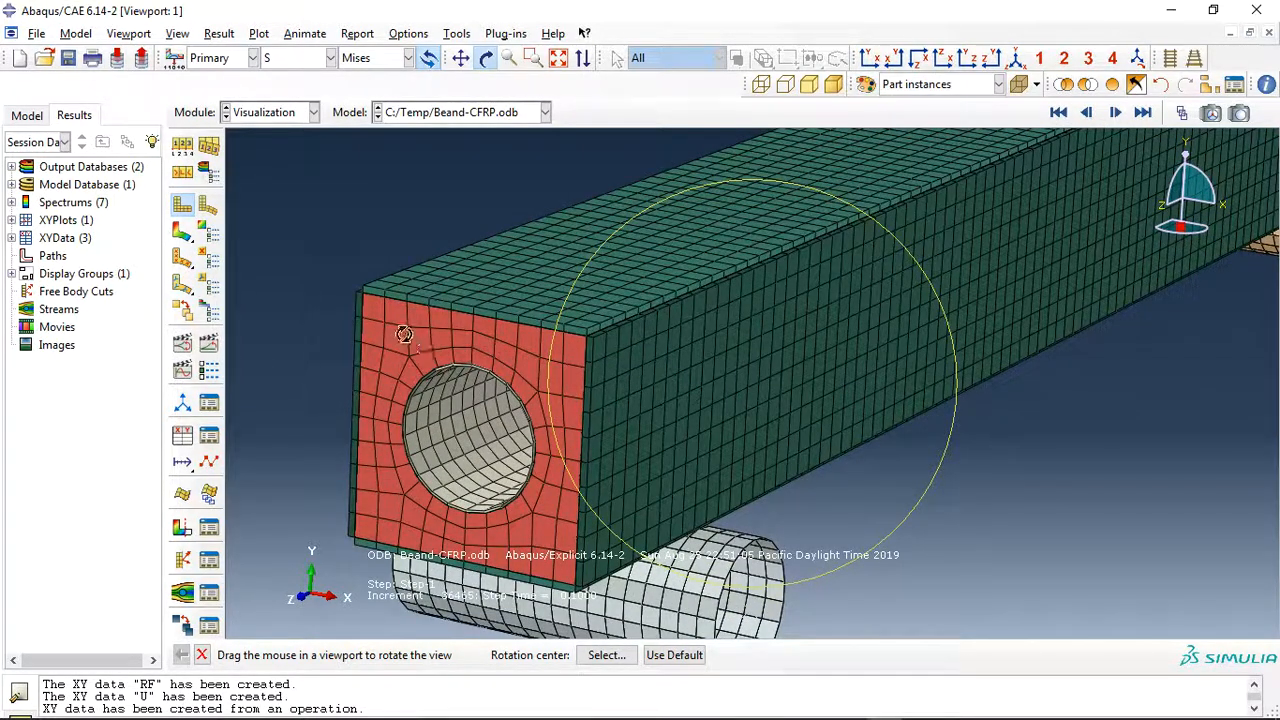
pyautogui.moveTo(404, 334); pyautogui.dragTo(666, 420)
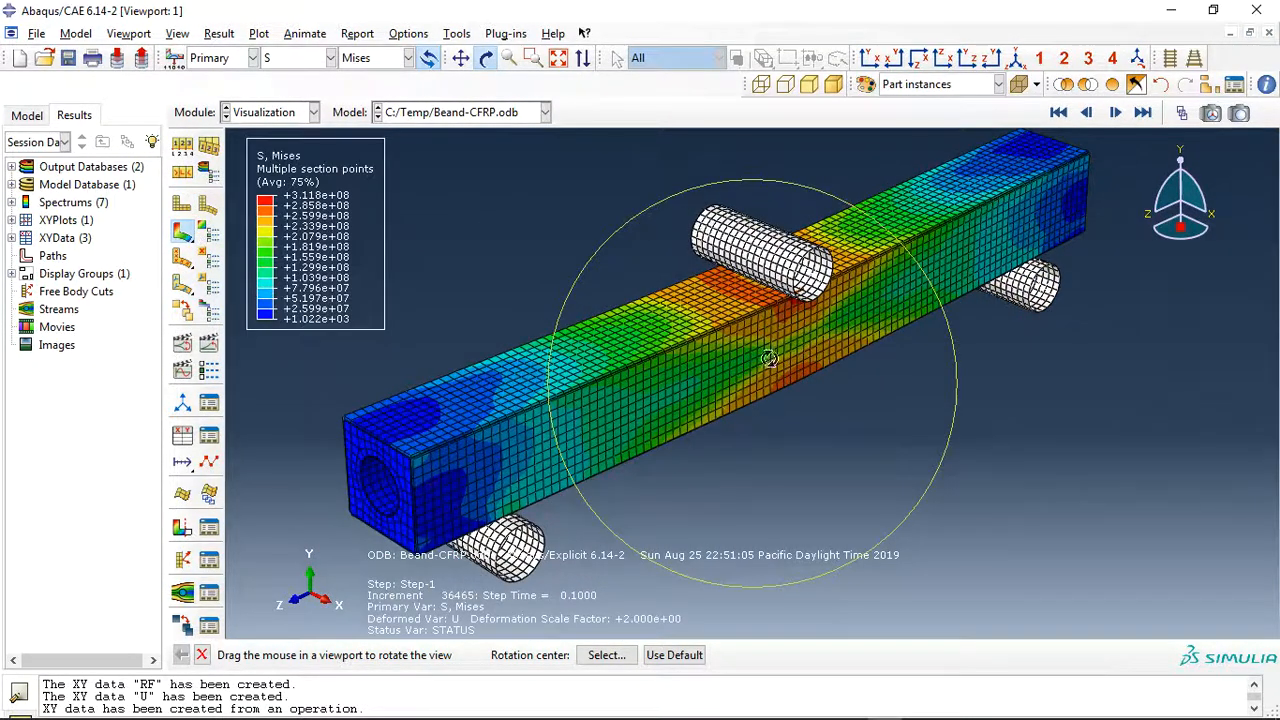
pyautogui.moveTo(770, 360); pyautogui.dragTo(690, 420)
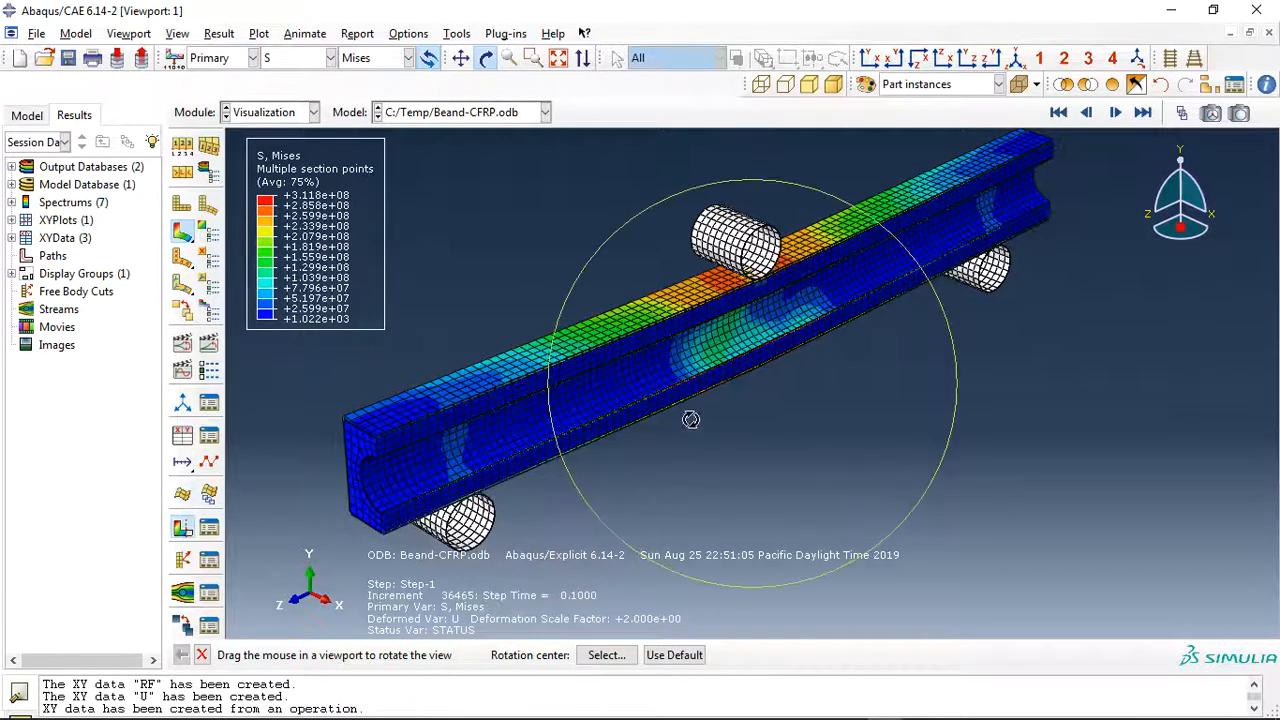
pyautogui.moveTo(690, 420); pyautogui.dragTo(704, 376)
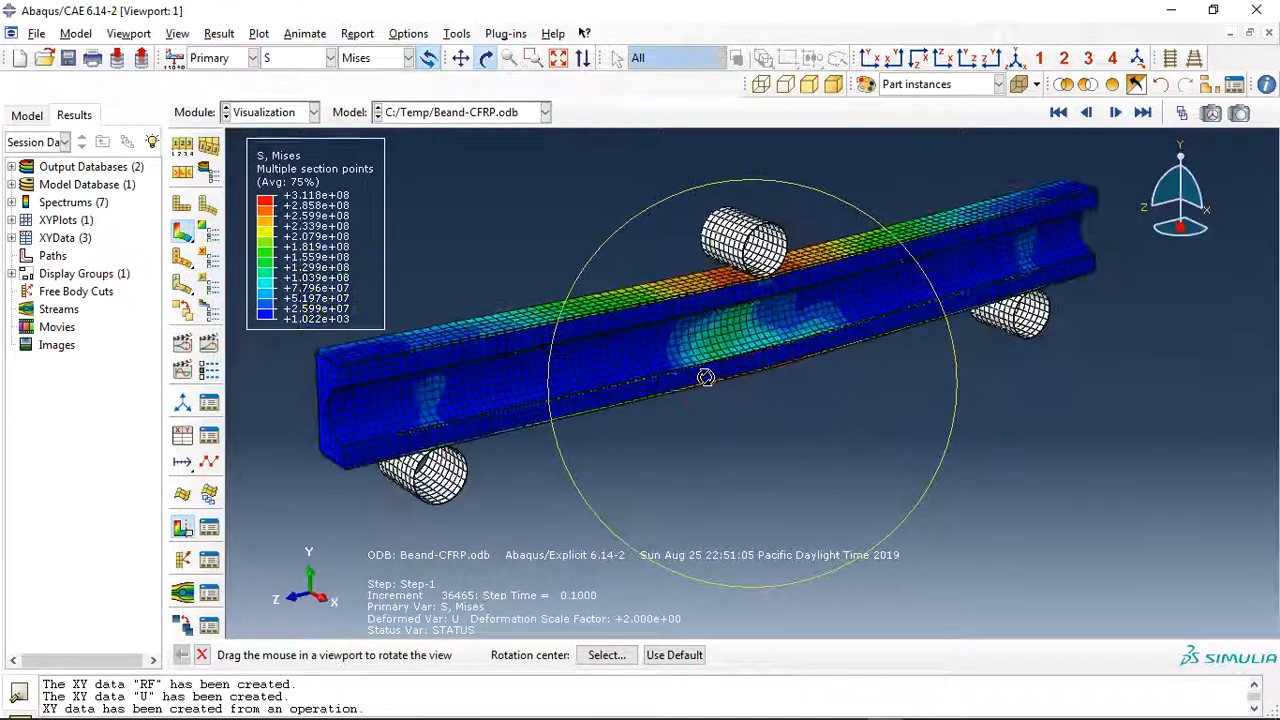
pyautogui.moveTo(704, 378); pyautogui.dragTo(1020, 160)
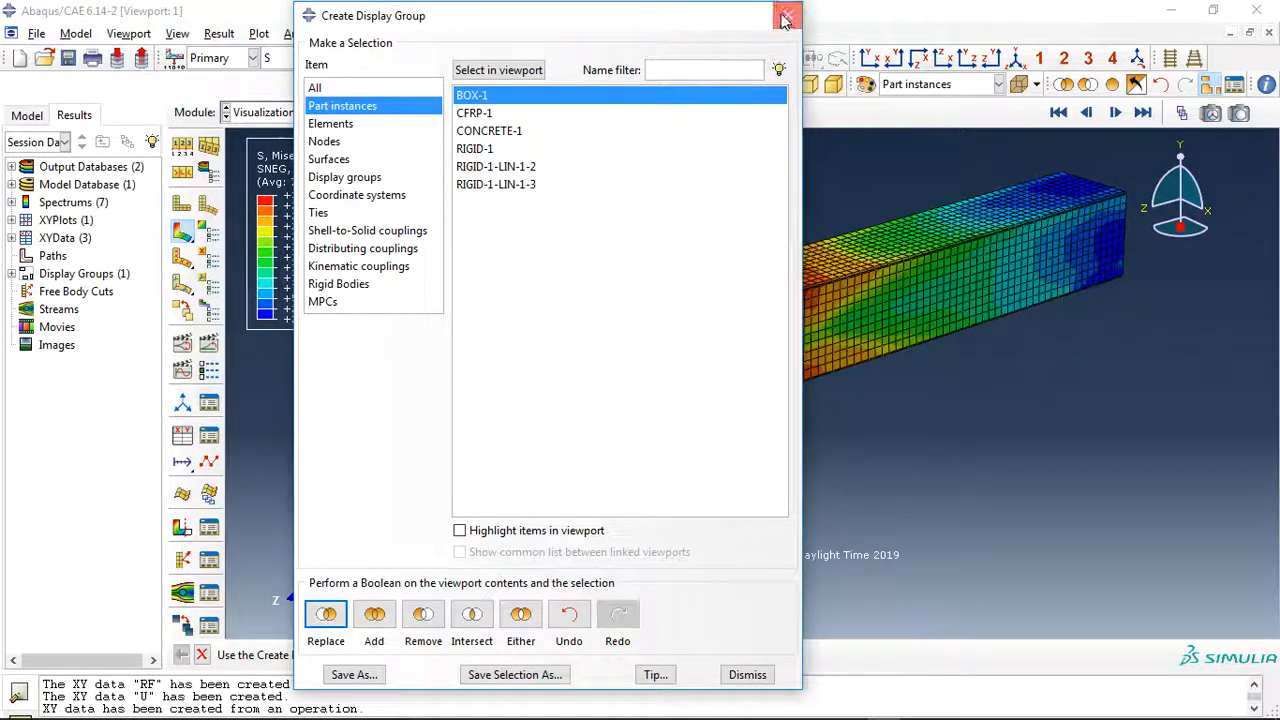
# Isolate BOX-1 and animate its DUCTCRT ductile damage criterion contour to the final frame.
pyautogui.click(784, 16)
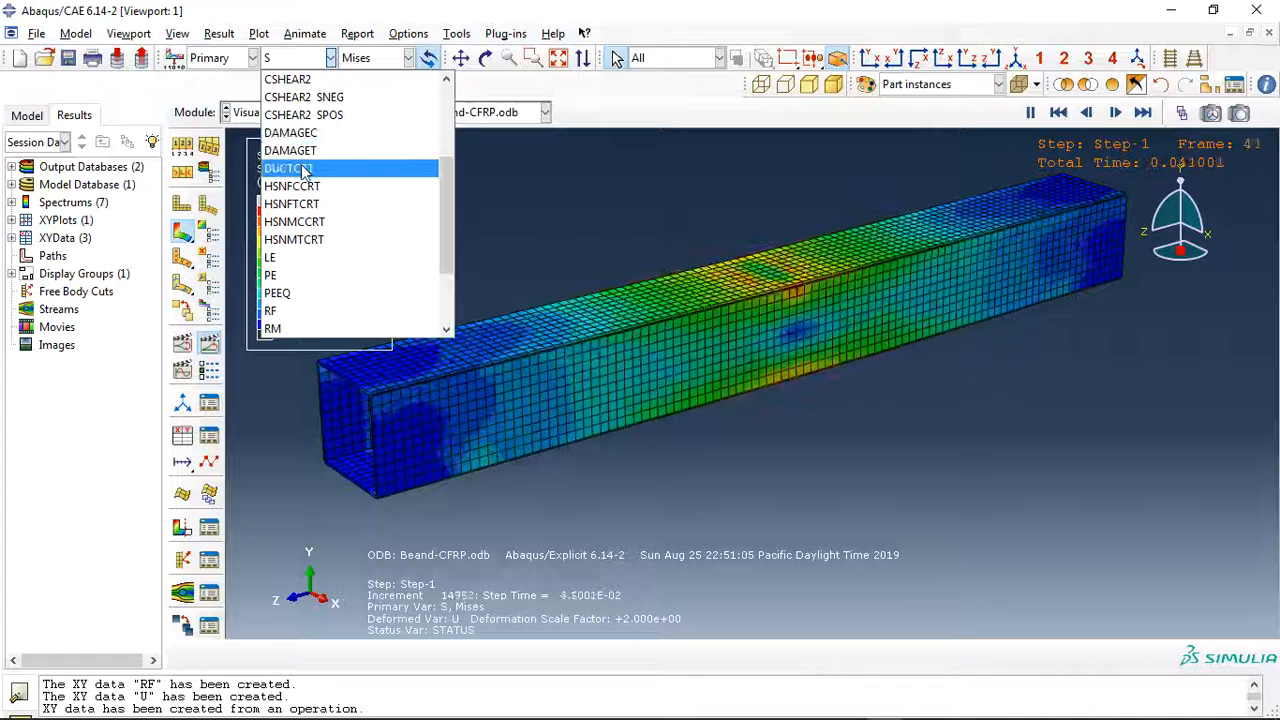
pyautogui.click(1114, 112)
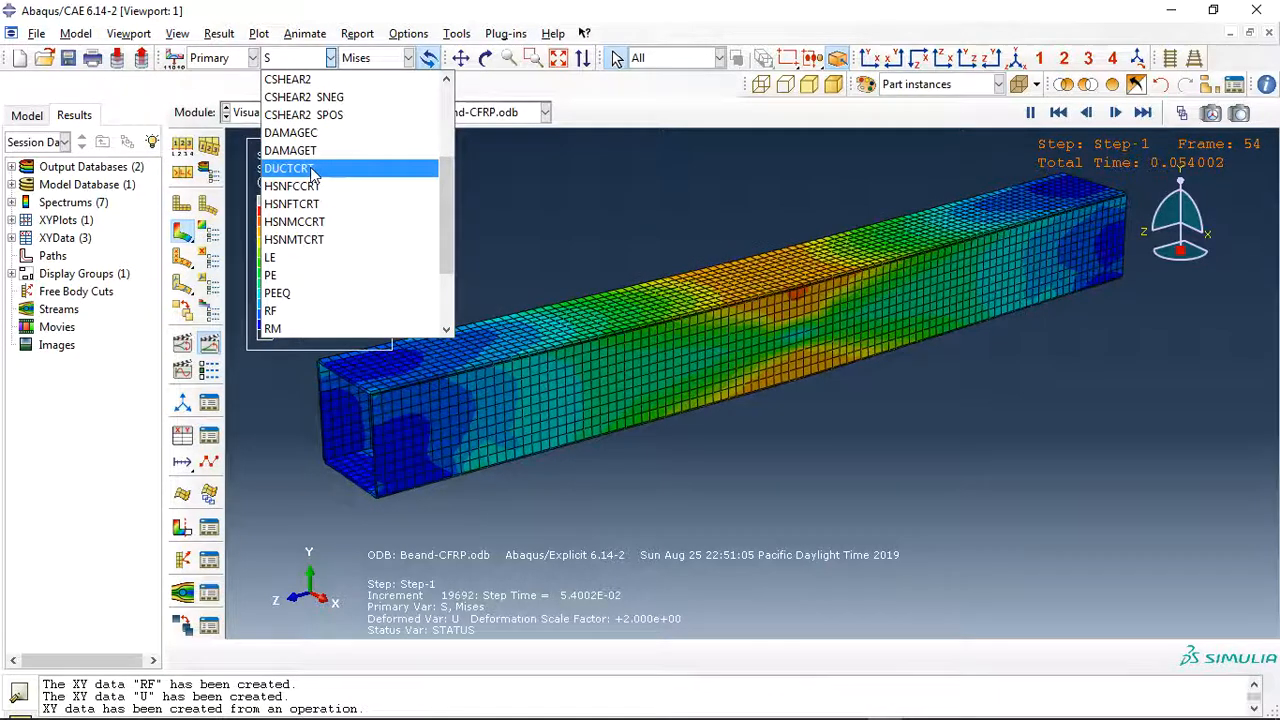
pyautogui.click(290, 168)
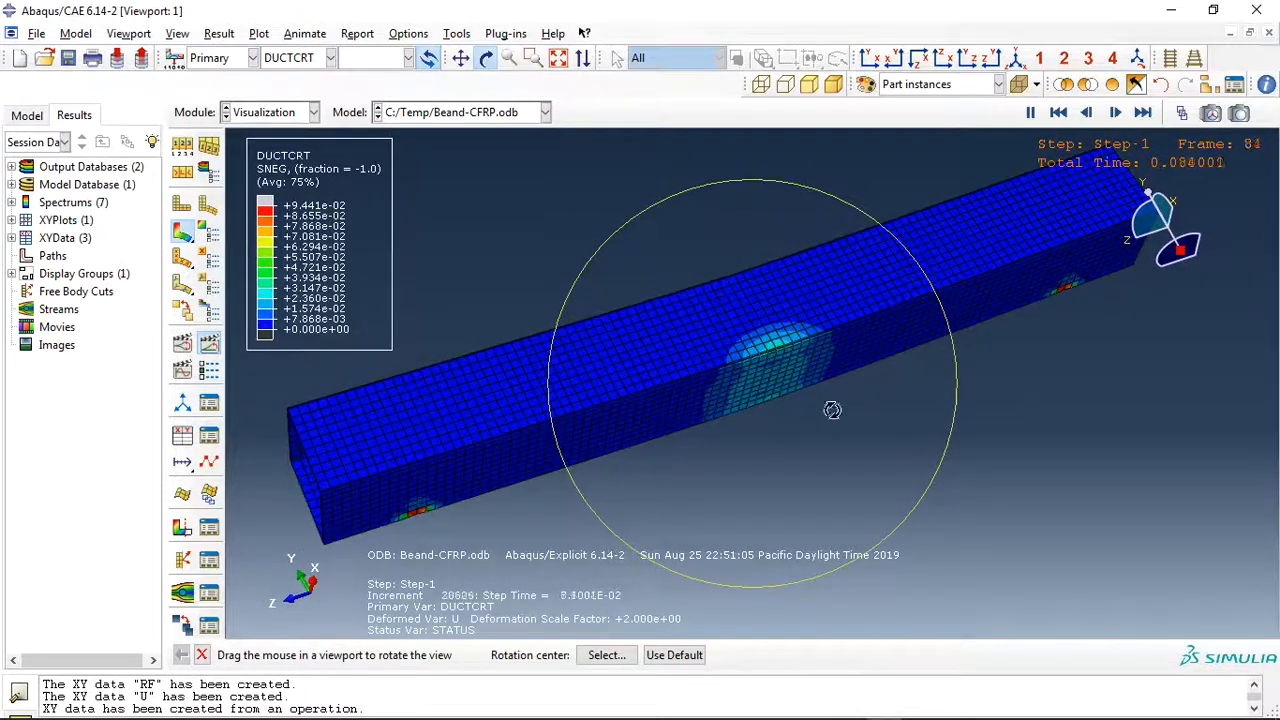
pyautogui.click(1118, 112)
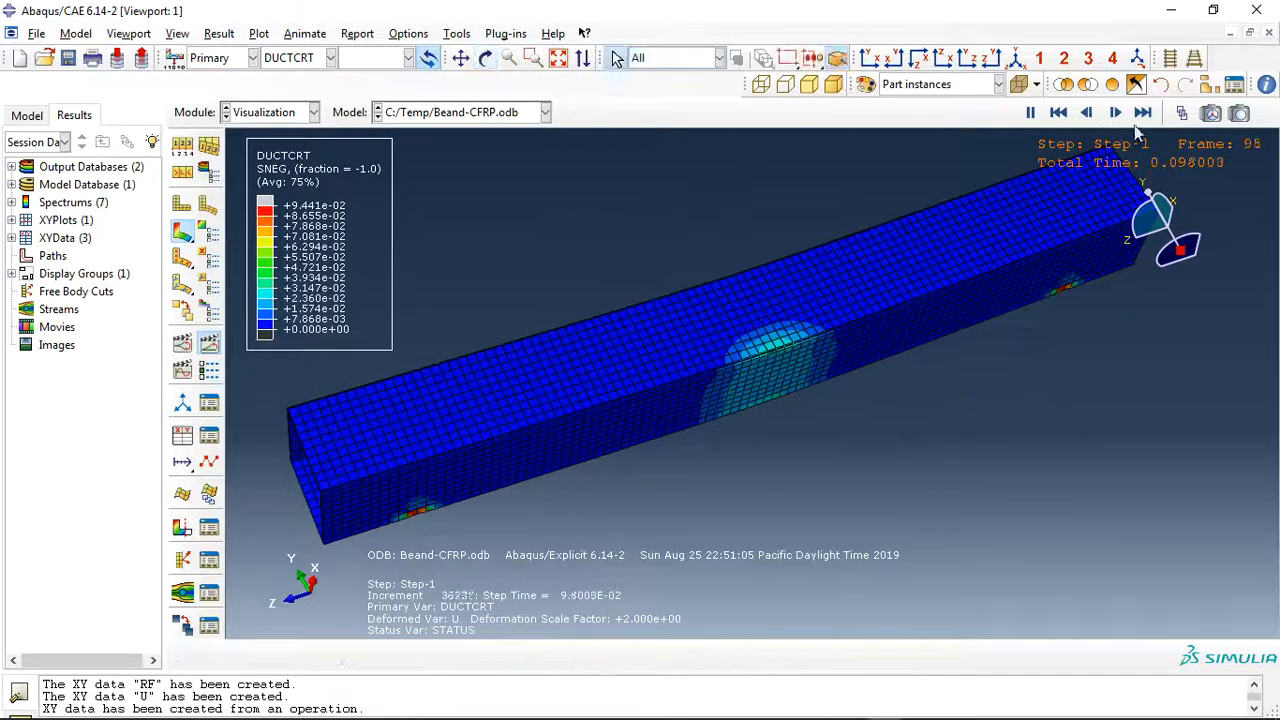
pyautogui.click(330, 56)
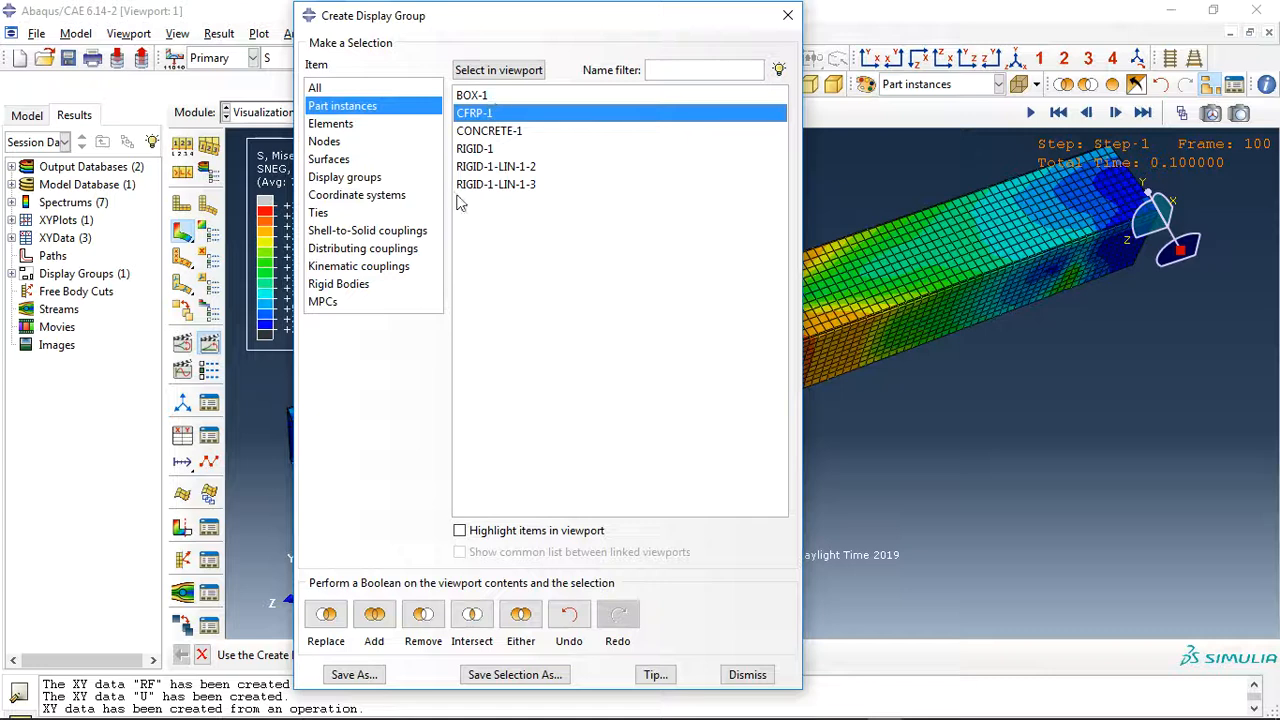
# Isolate the CFRP-1 tube and inspect its Tresca stress hotspot at mid-span.
pyautogui.click(746, 674)
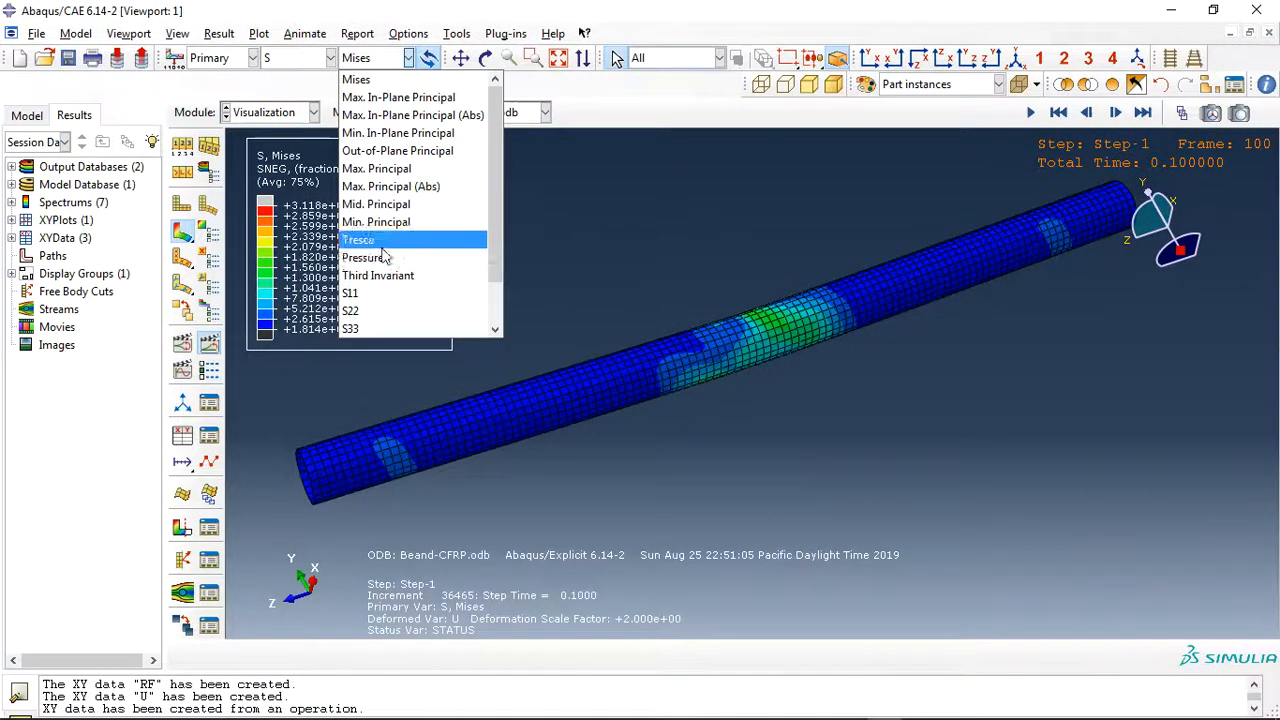
pyautogui.click(358, 240)
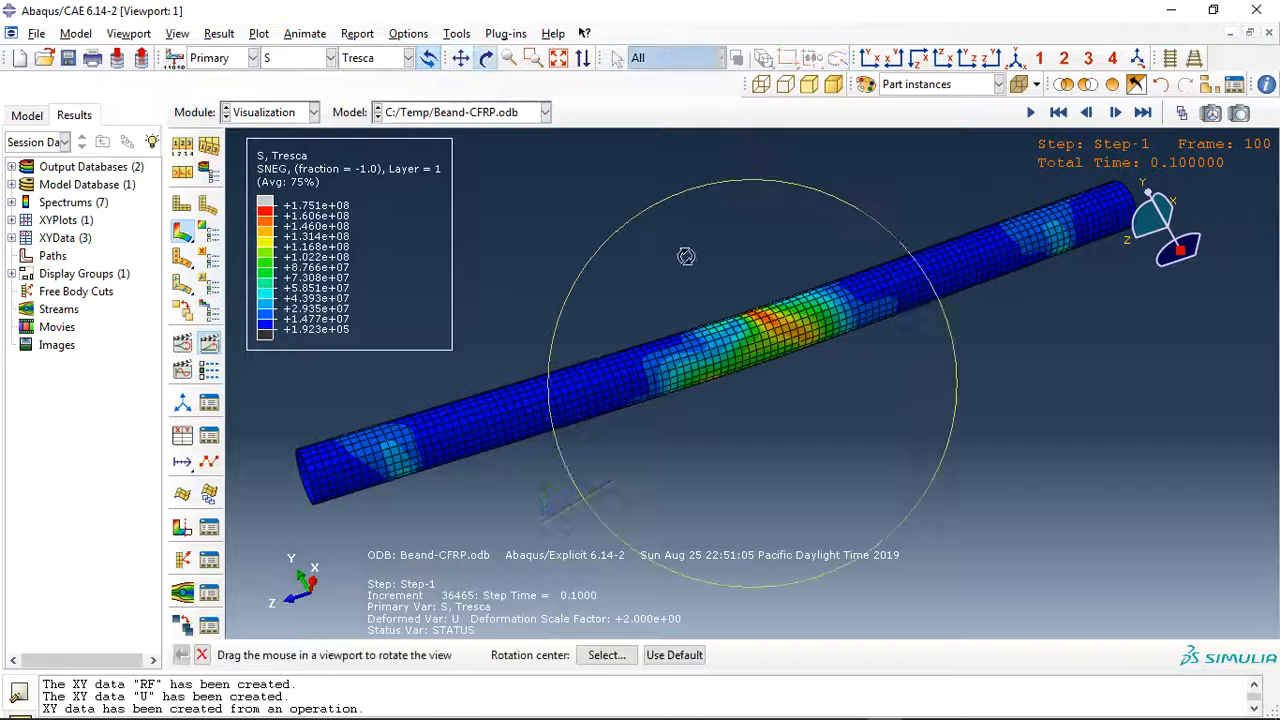
pyautogui.moveTo(688, 256); pyautogui.dragTo(788, 388)
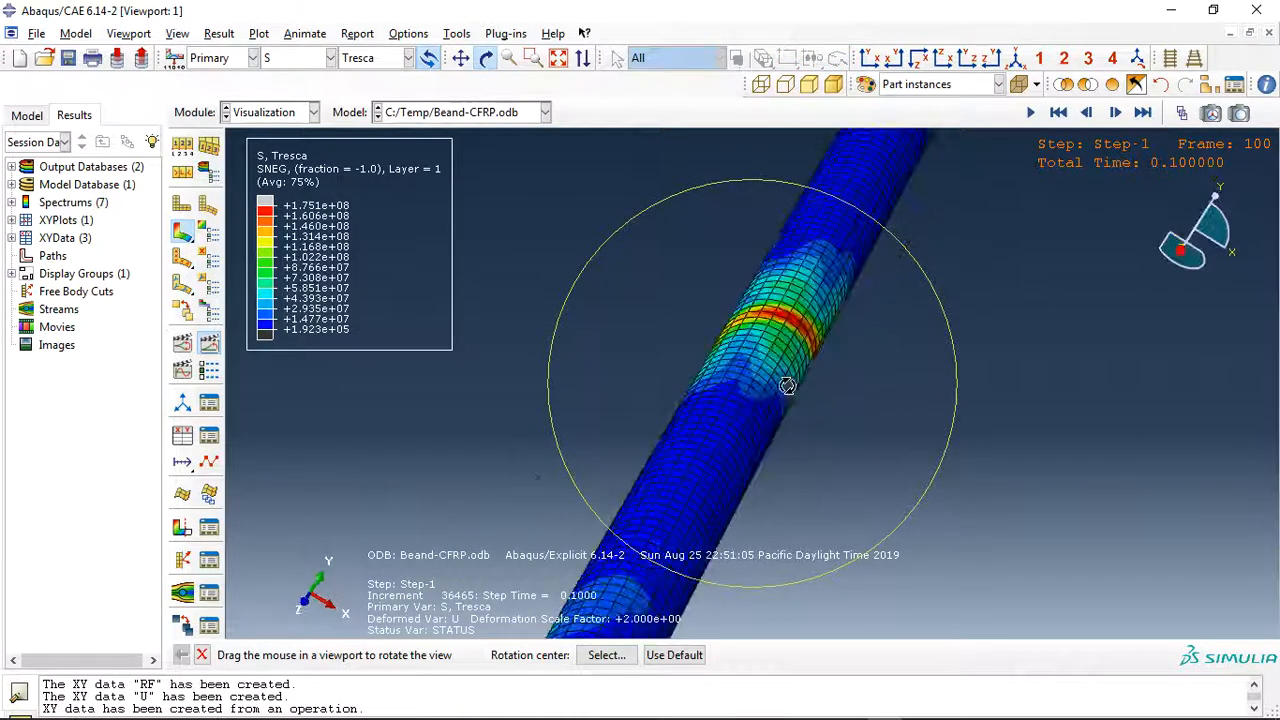
pyautogui.moveTo(788, 386); pyautogui.dragTo(620, 300)
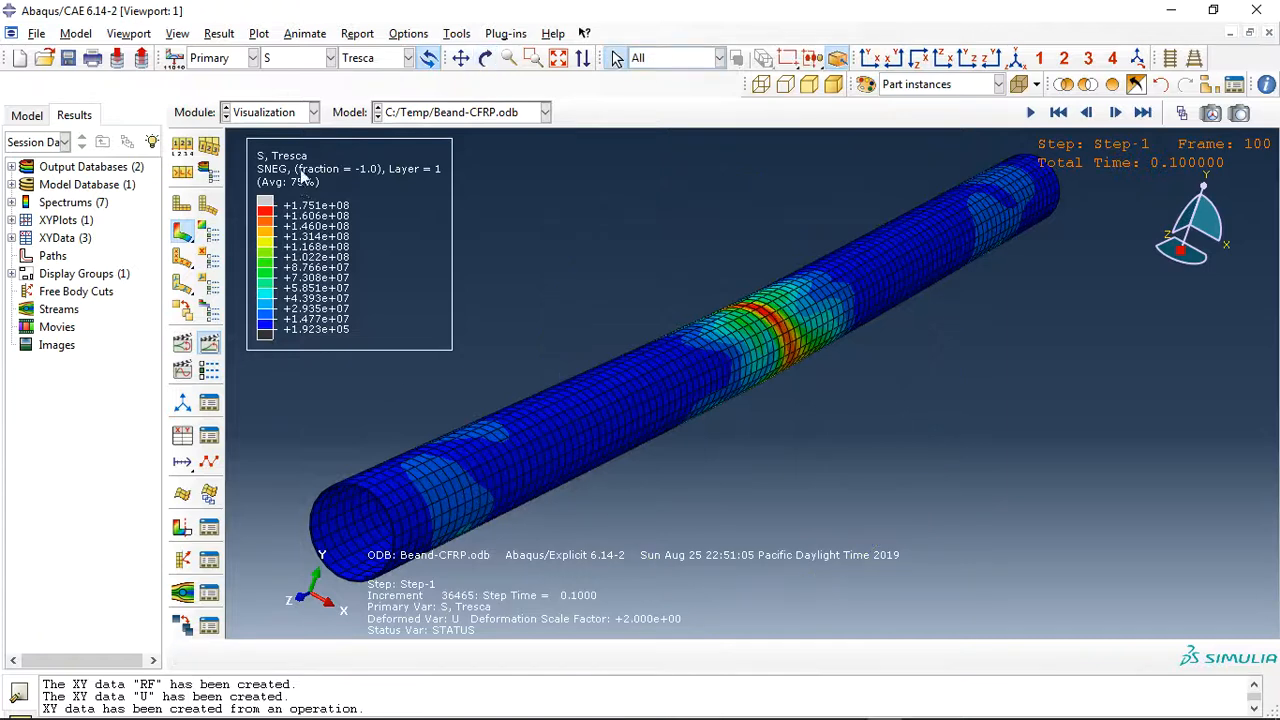
# Contour the HSNFTCRT fiber tension then HSNMTCRT matrix tension criteria on the tube.
pyautogui.click(322, 56)
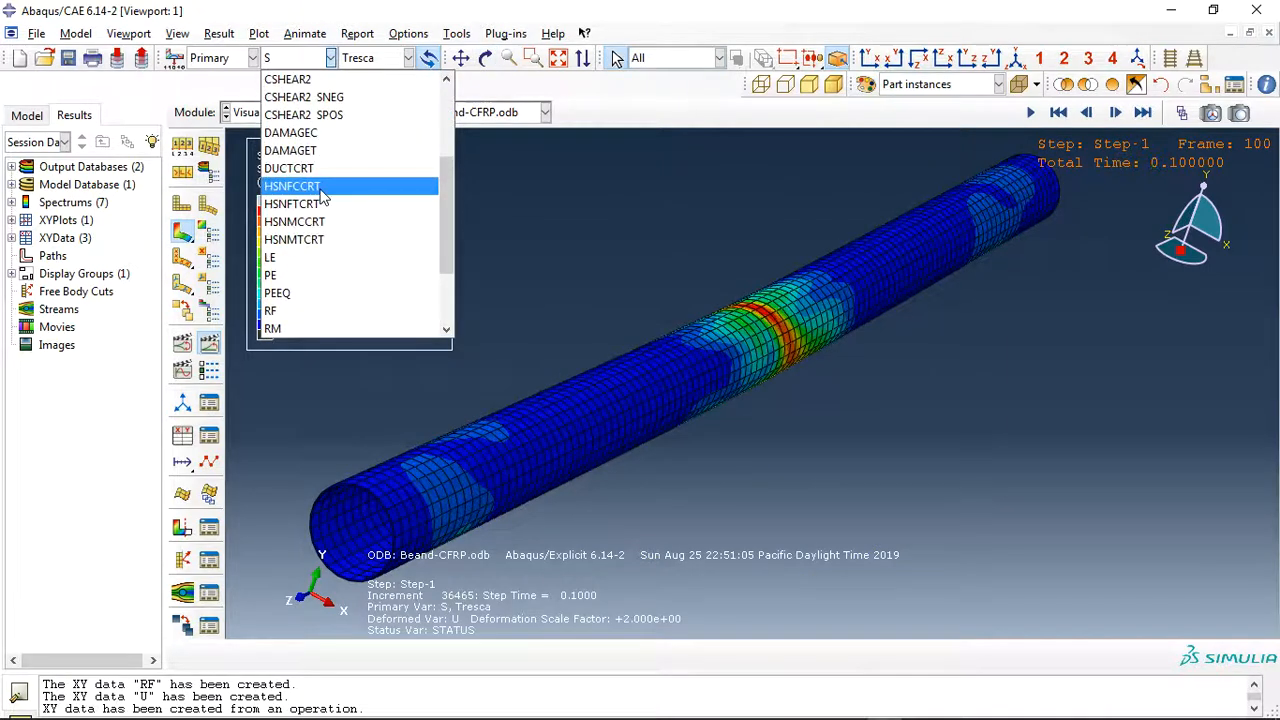
pyautogui.click(292, 186)
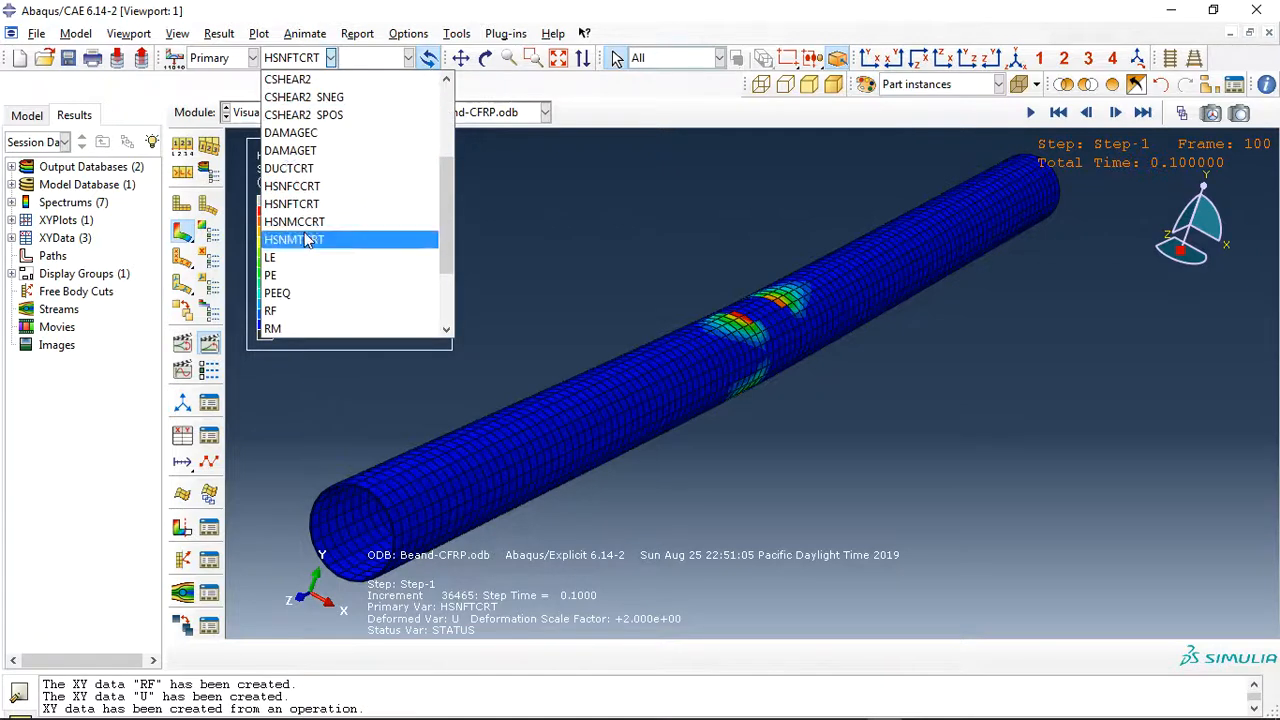
pyautogui.click(292, 240)
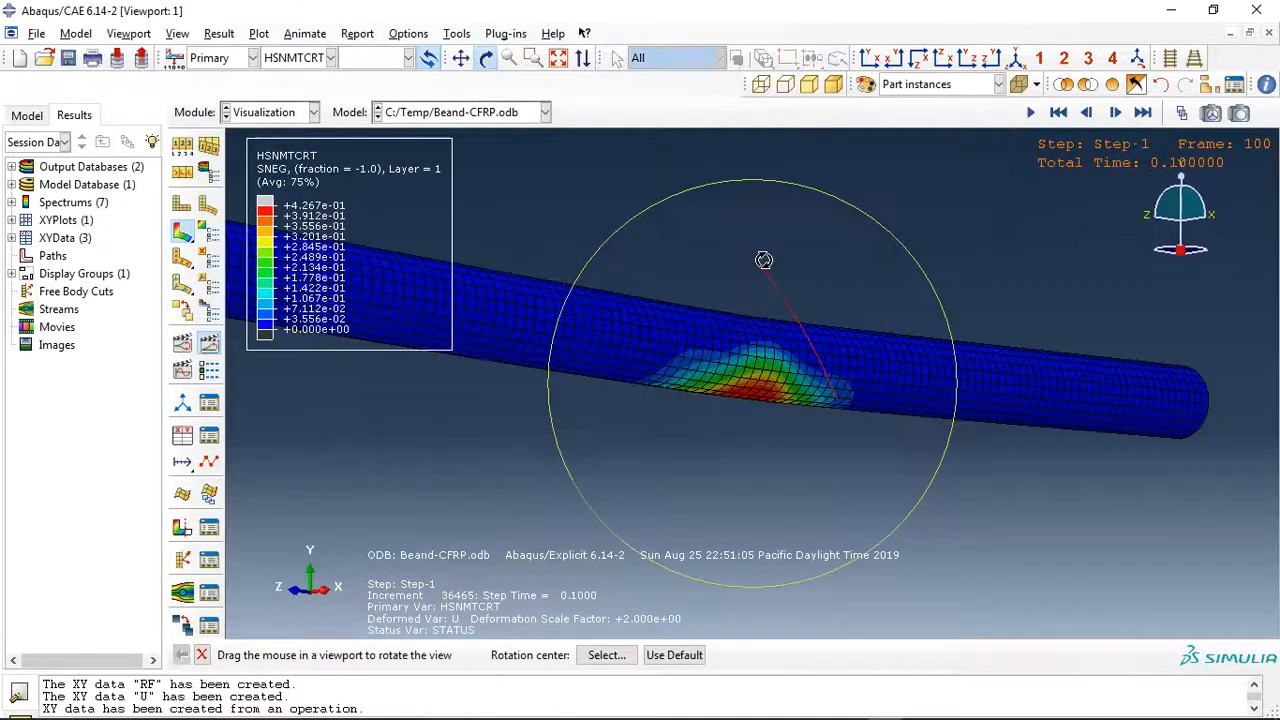
pyautogui.moveTo(764, 260); pyautogui.dragTo(762, 324)
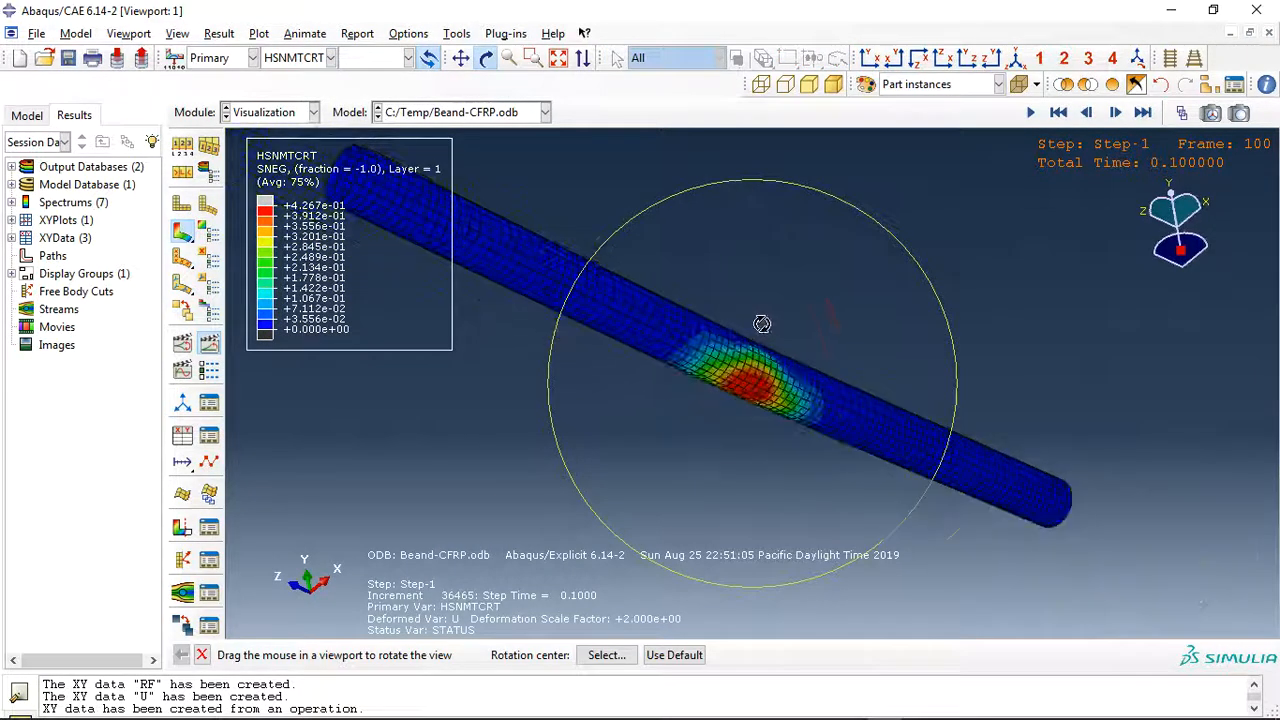
pyautogui.moveTo(762, 324); pyautogui.dragTo(776, 398)
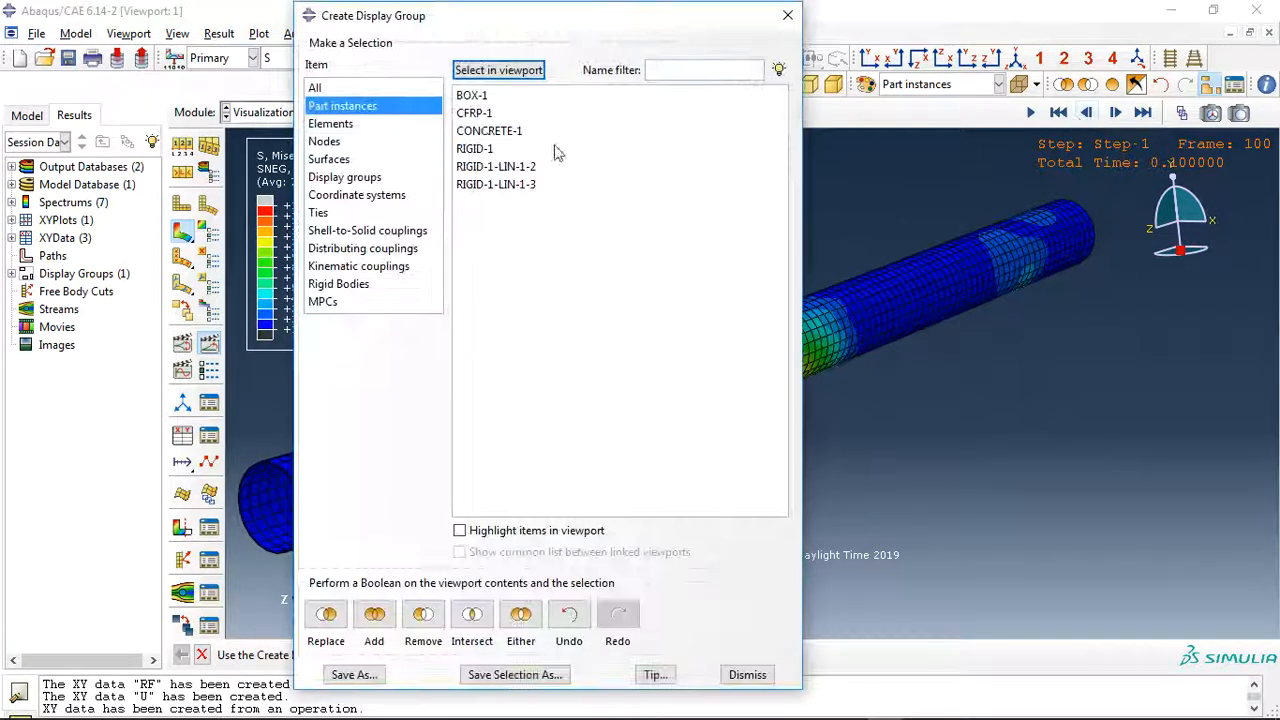
# Isolate CONCRETE-1 and contour its DAMAGEC compressive then DAMAGET tensile damage.
pyautogui.click(488, 130)
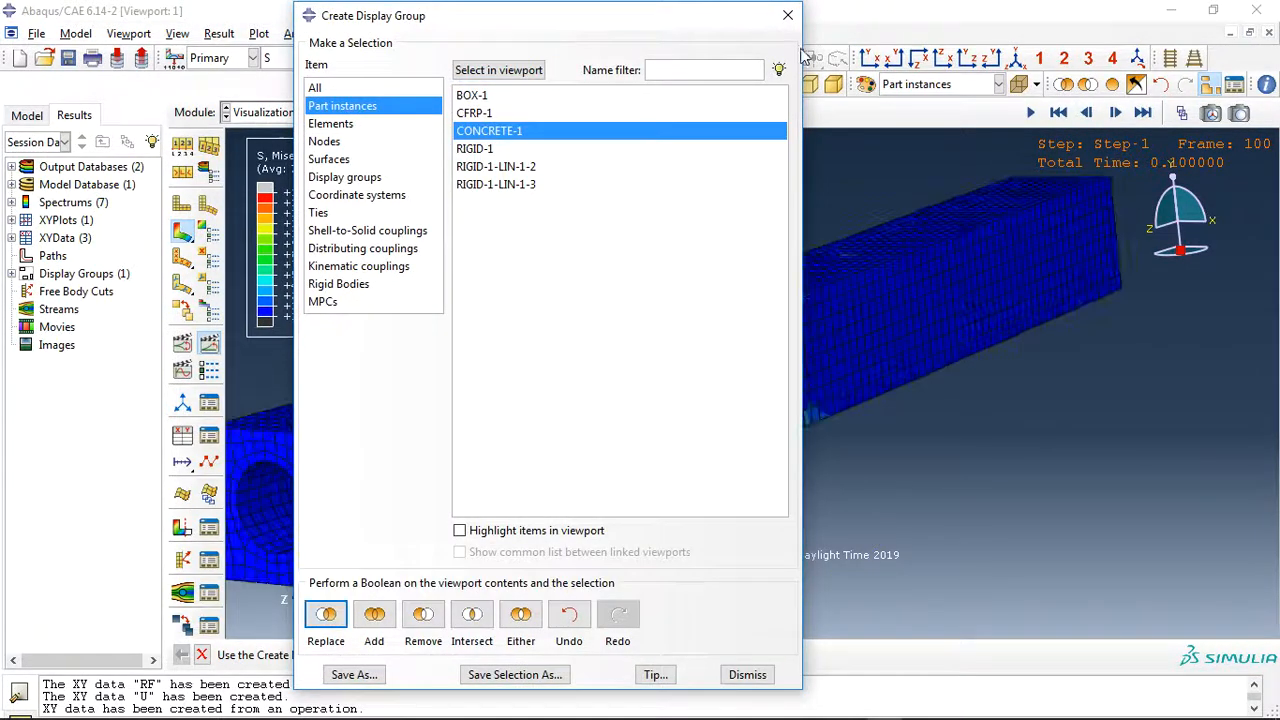
pyautogui.click(746, 674)
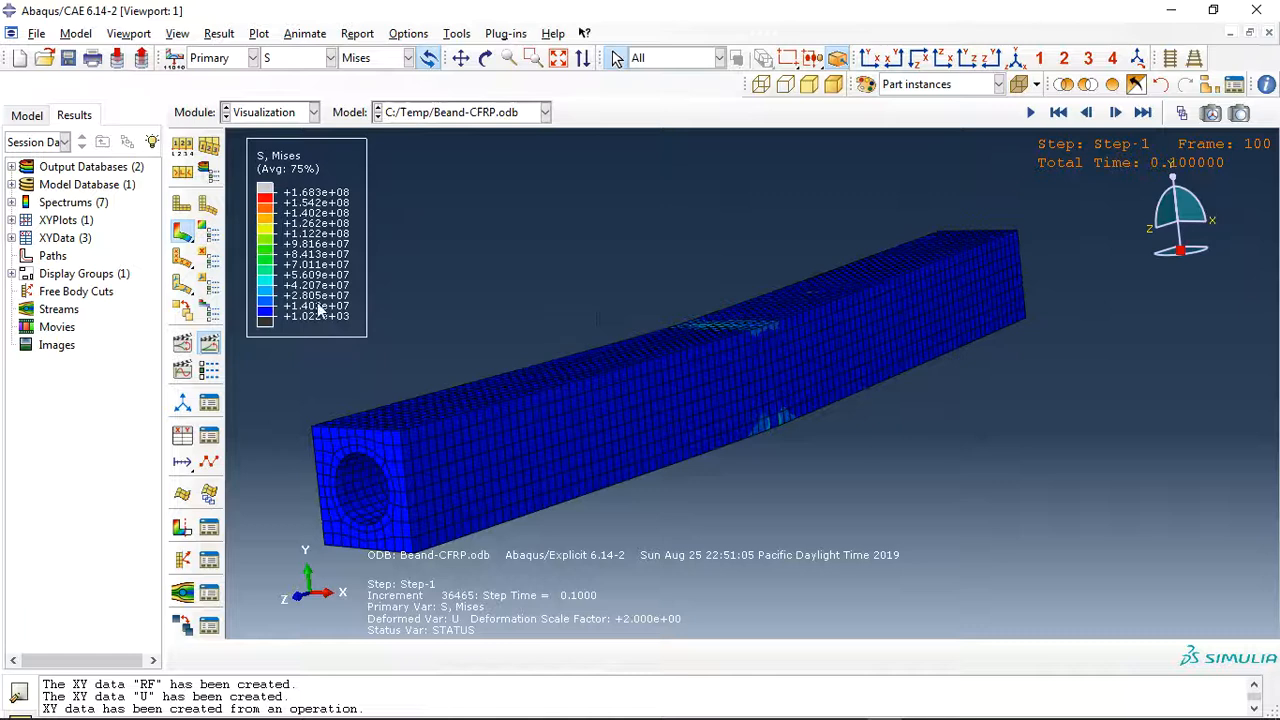
pyautogui.click(324, 56)
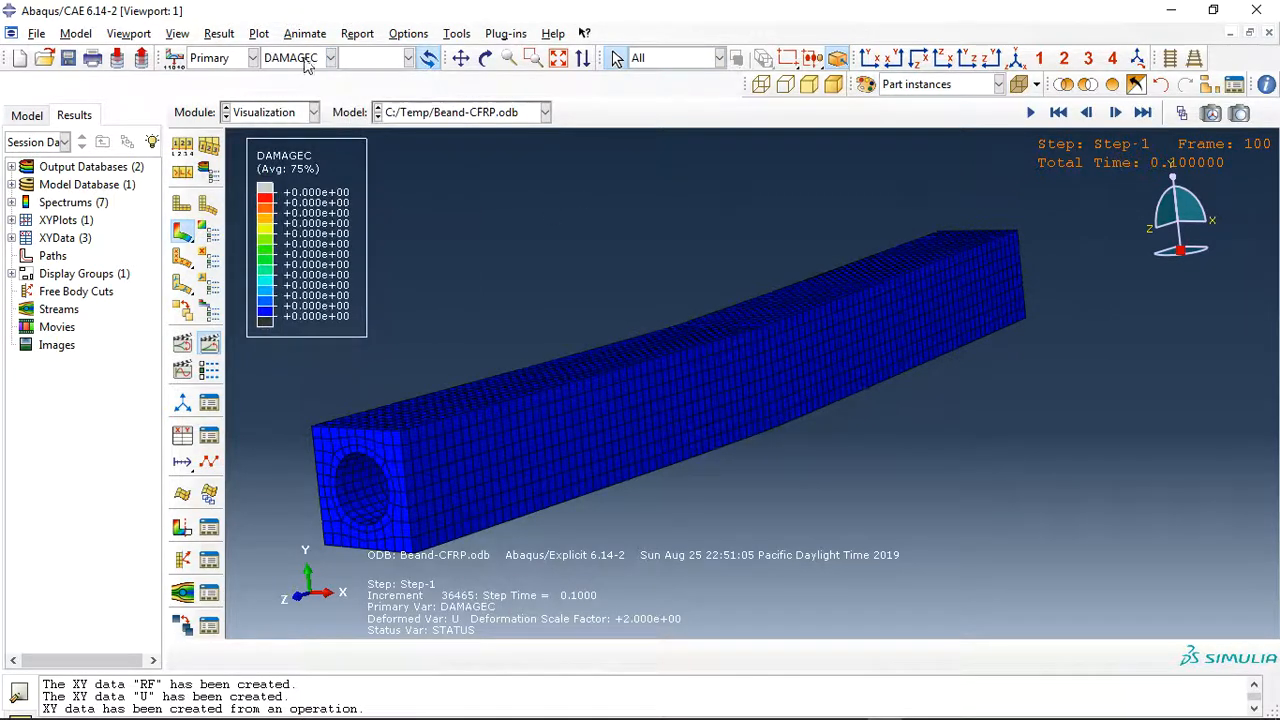
pyautogui.click(328, 56)
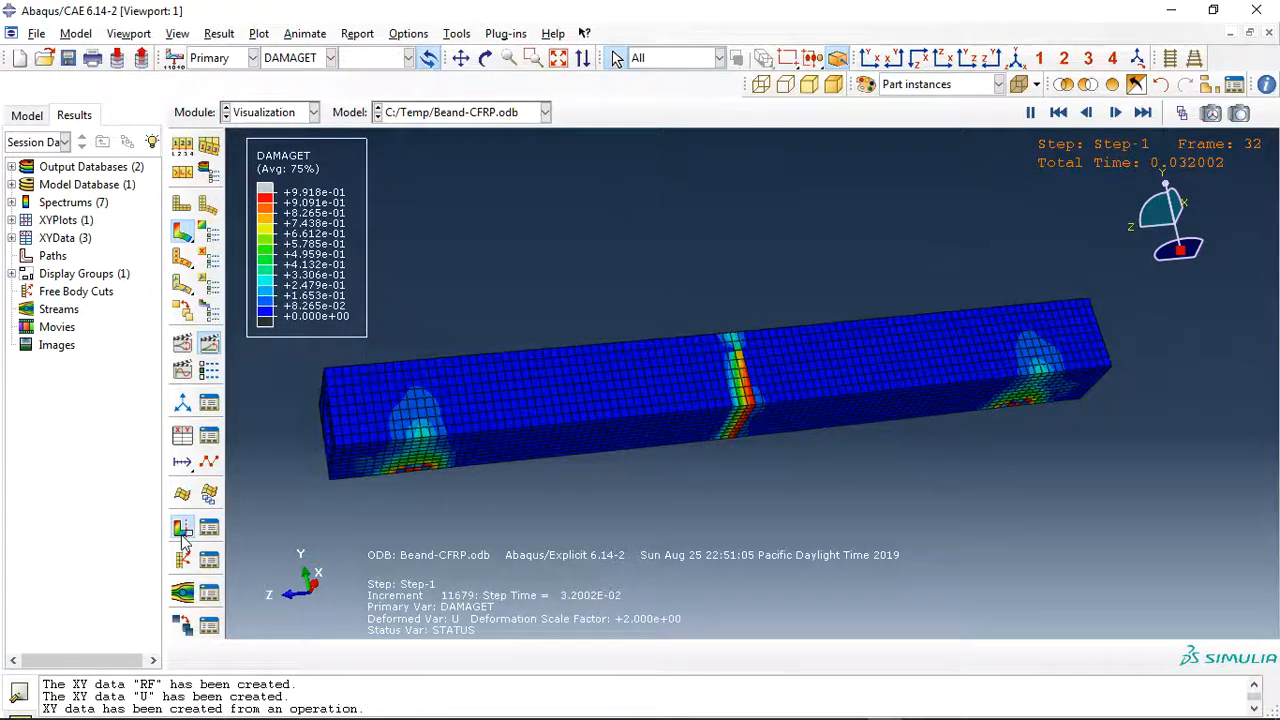
pyautogui.click(1090, 112)
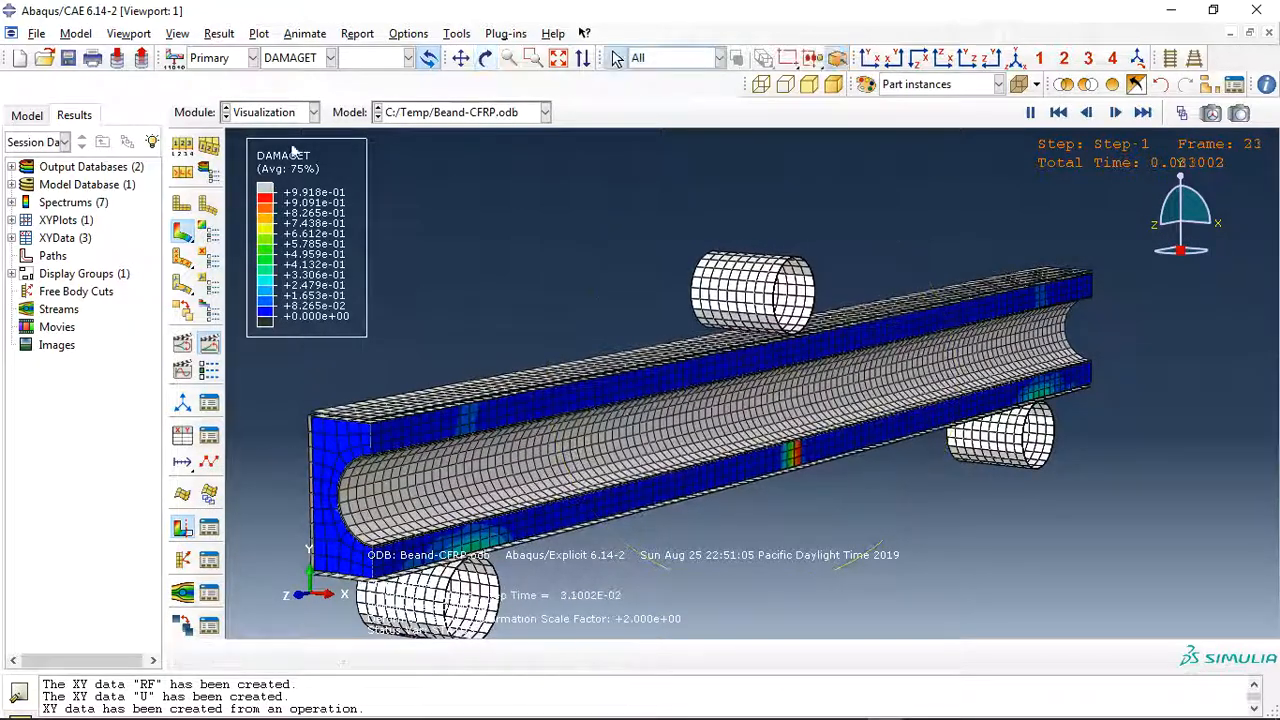
# Switch the contour to LE max in-plane principal strain, then to S Mises stress.
pyautogui.click(332, 56)
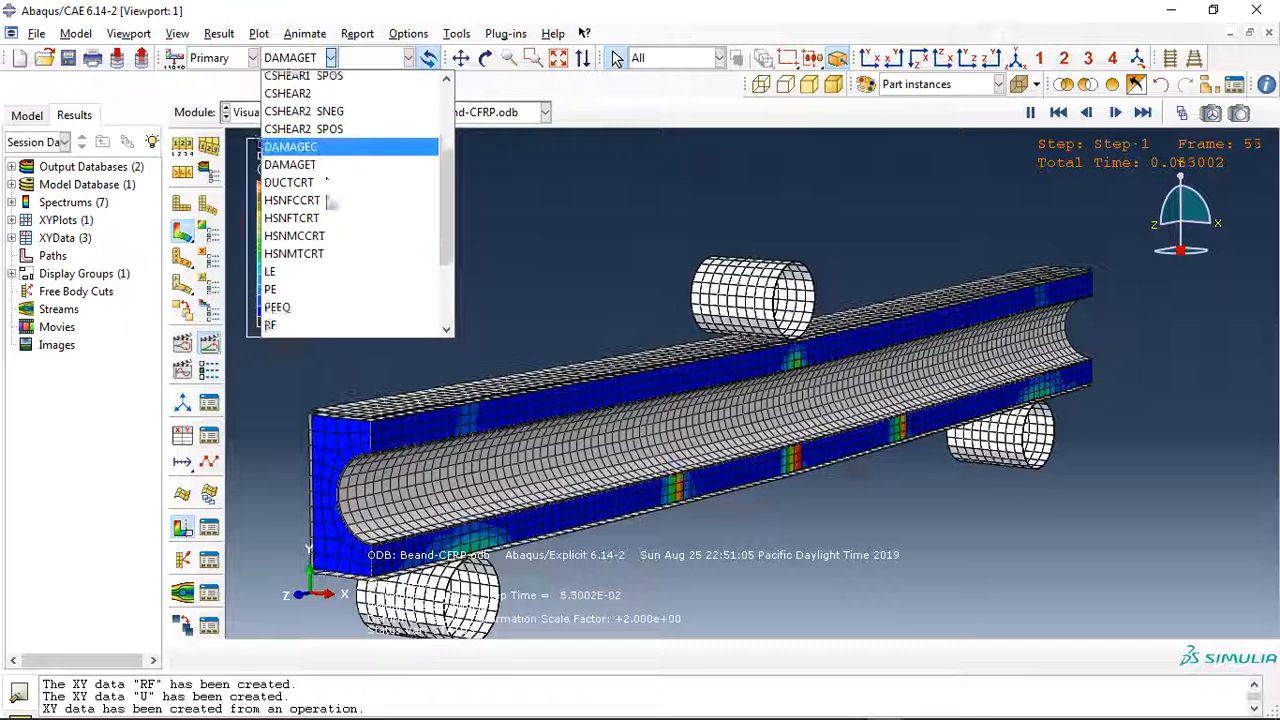
pyautogui.click(268, 272)
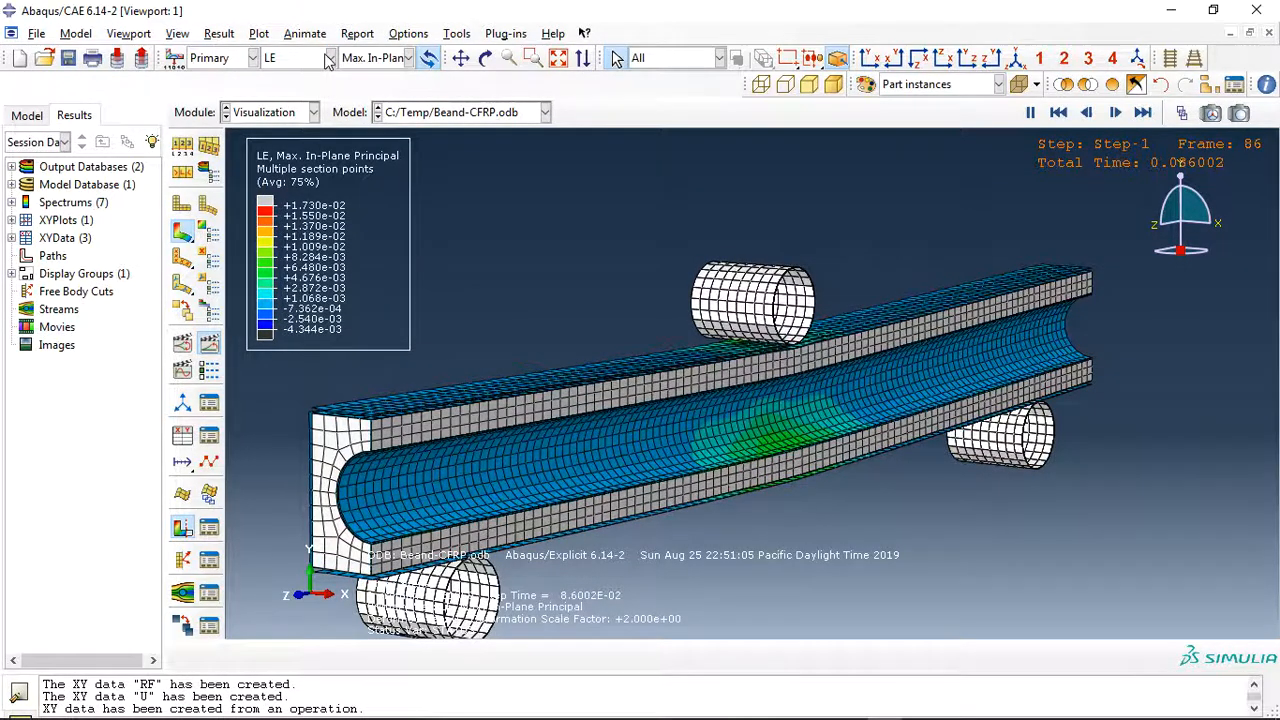
pyautogui.click(324, 56)
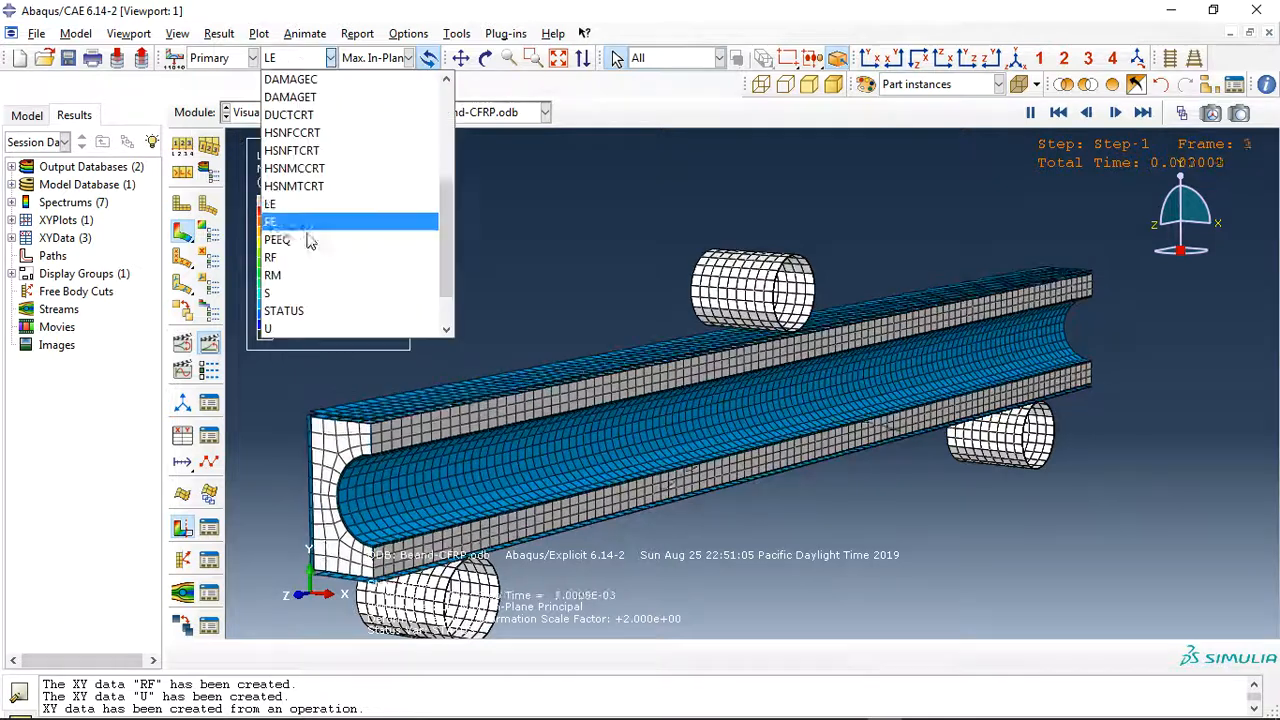
pyautogui.click(268, 292)
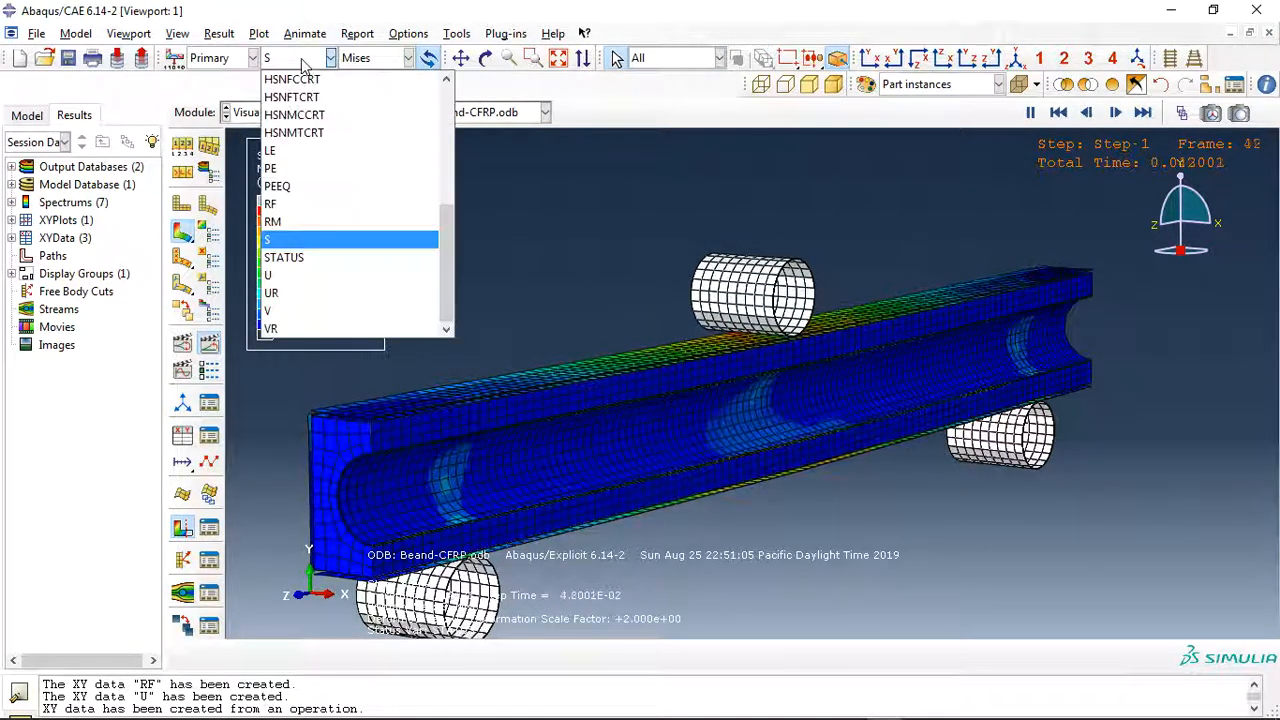
pyautogui.click(268, 276)
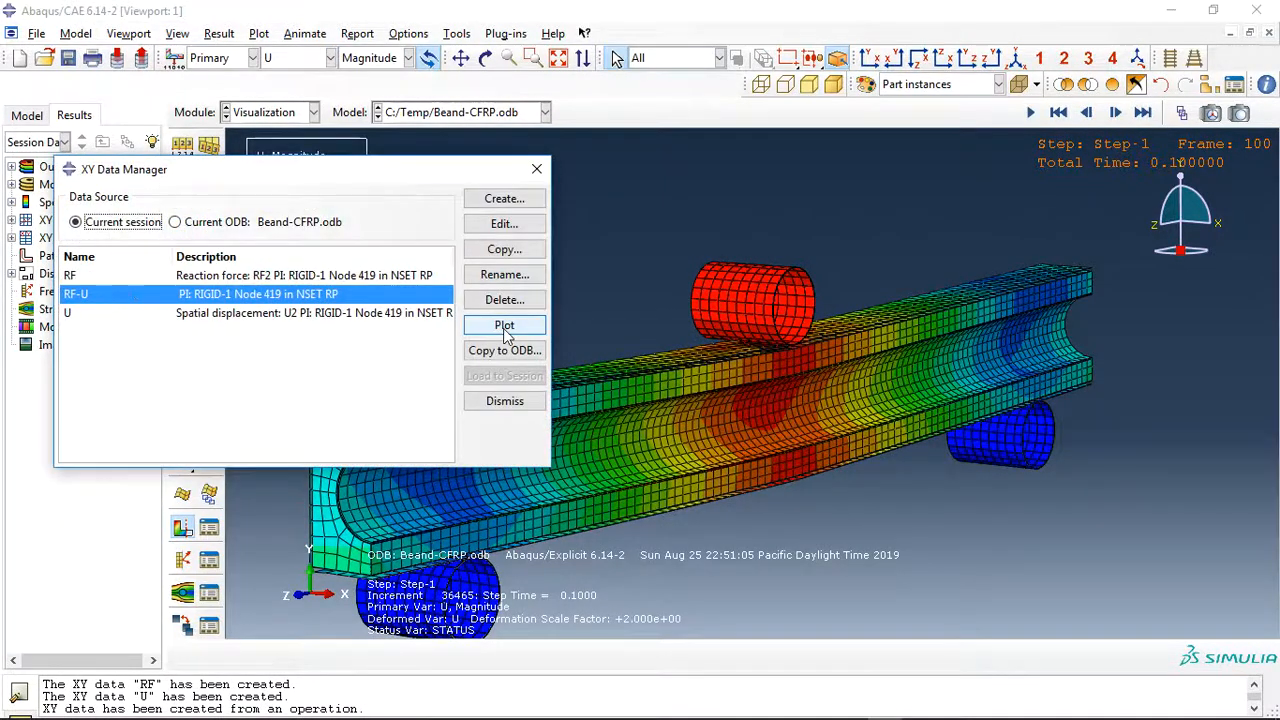
# Plot the RF-U force–displacement curve and dismiss the XY Data Manager.
pyautogui.click(504, 324)
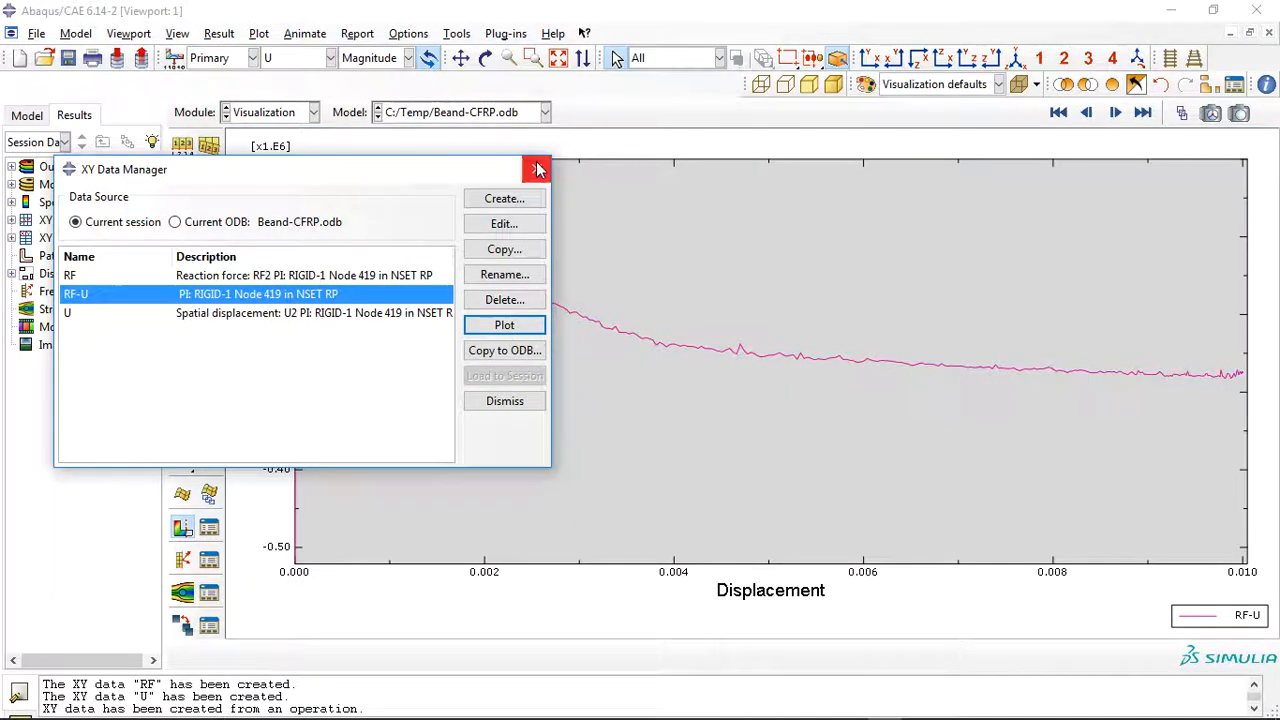
pyautogui.click(536, 168)
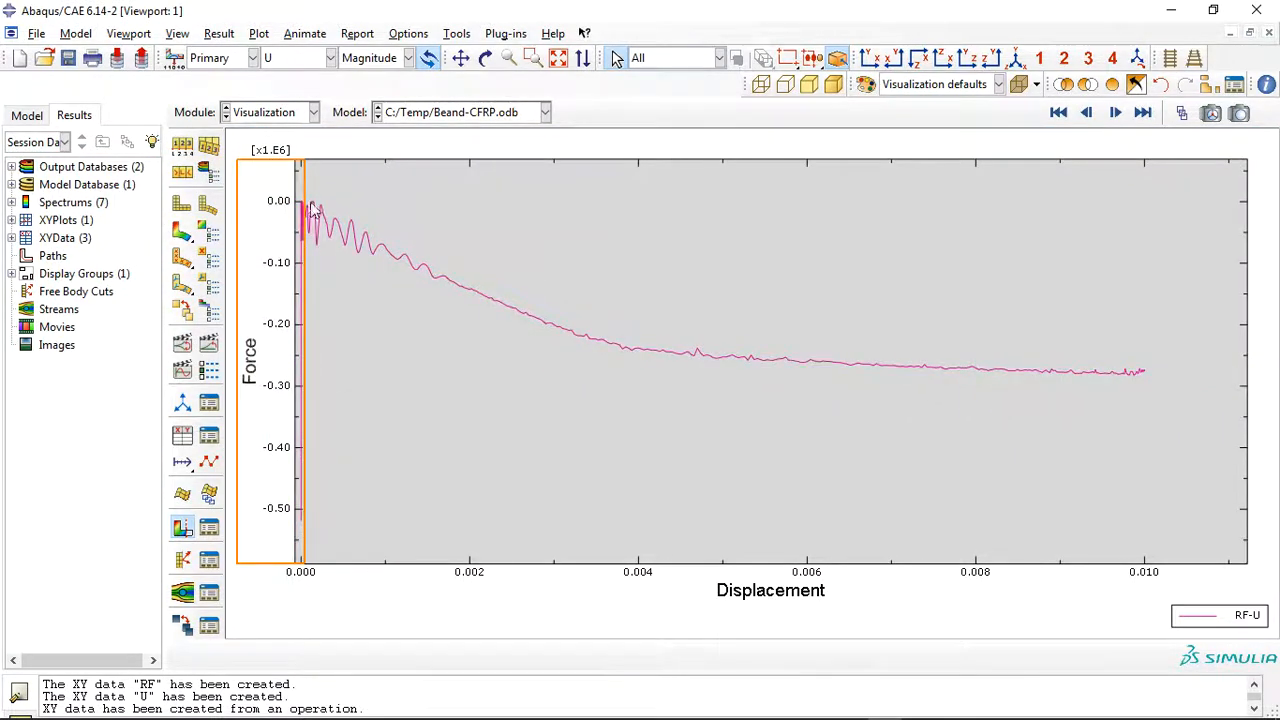
pyautogui.moveTo(450, 288)
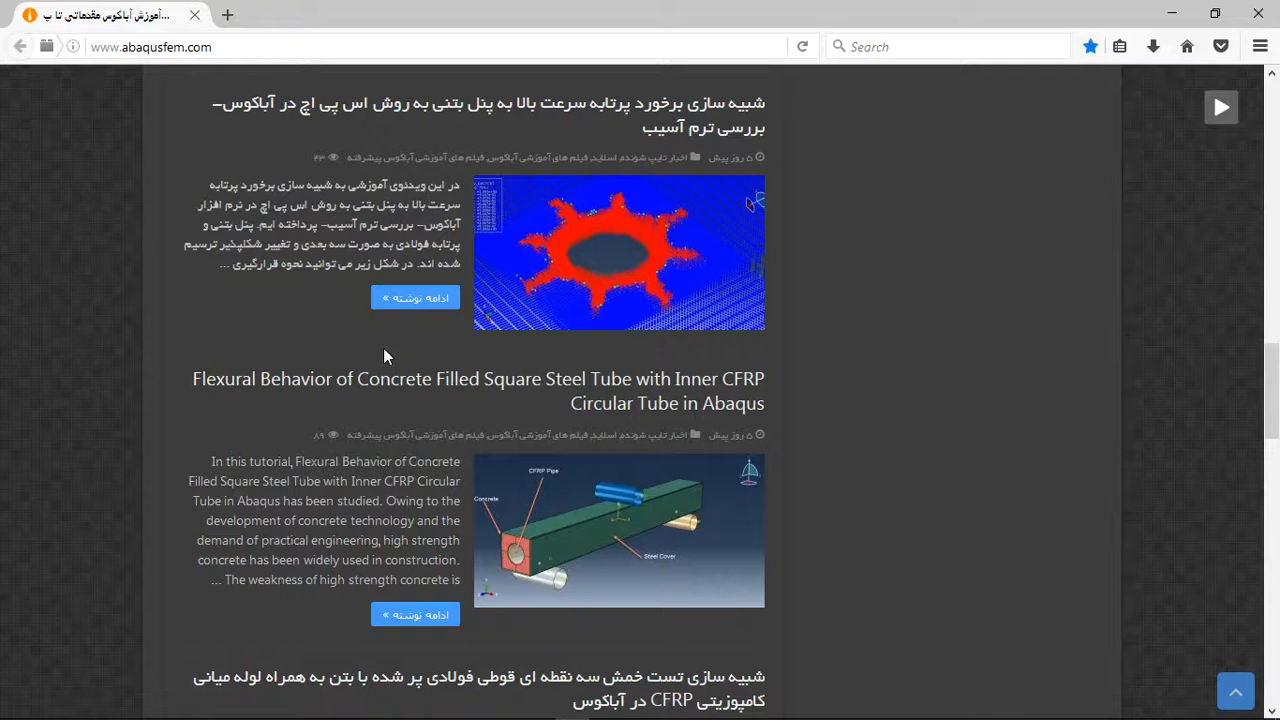
pyautogui.moveTo(384, 386)
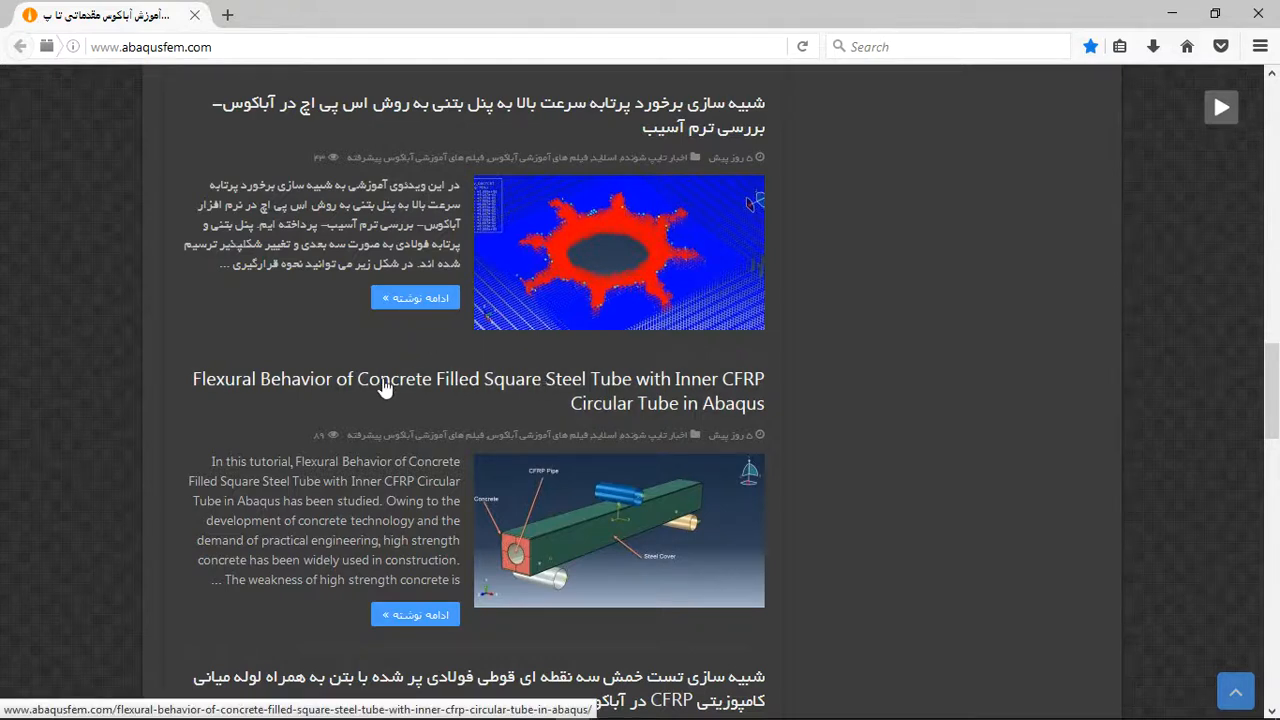
pyautogui.moveTo(444, 390)
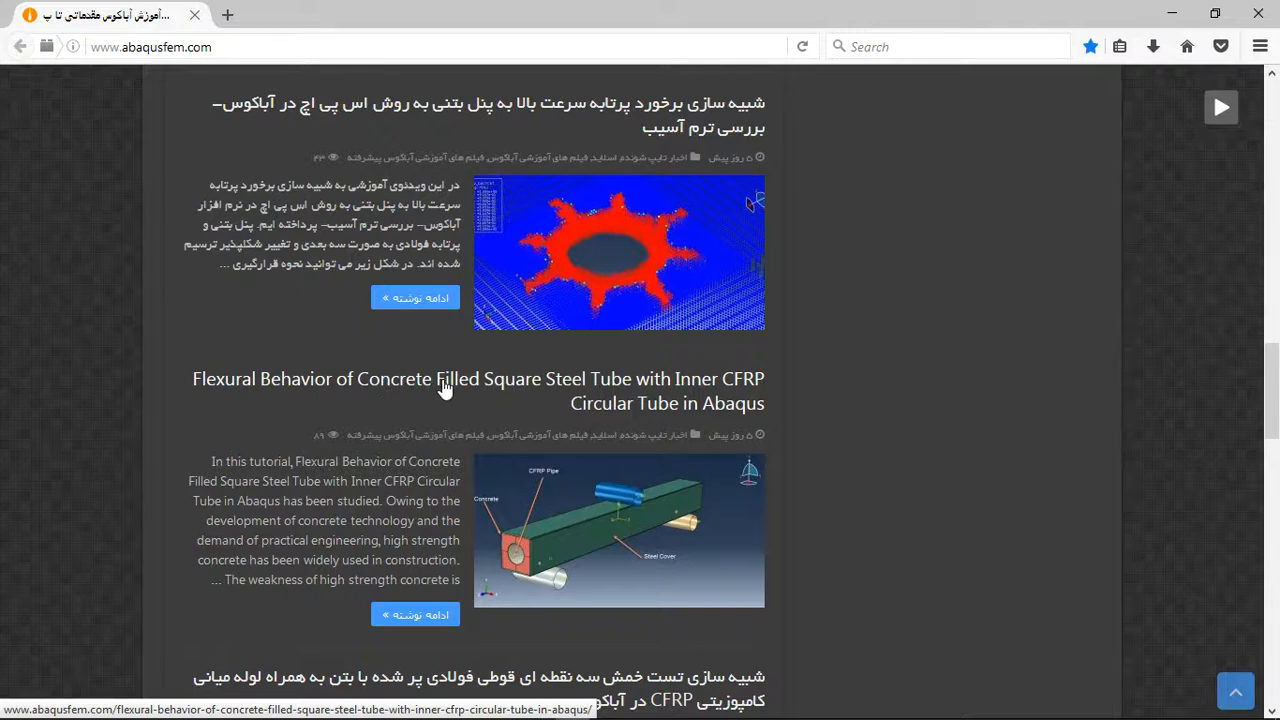
# Open the Concrete Filled Square Steel Tube with Inner CFRP Tube article.
pyautogui.click(444, 388)
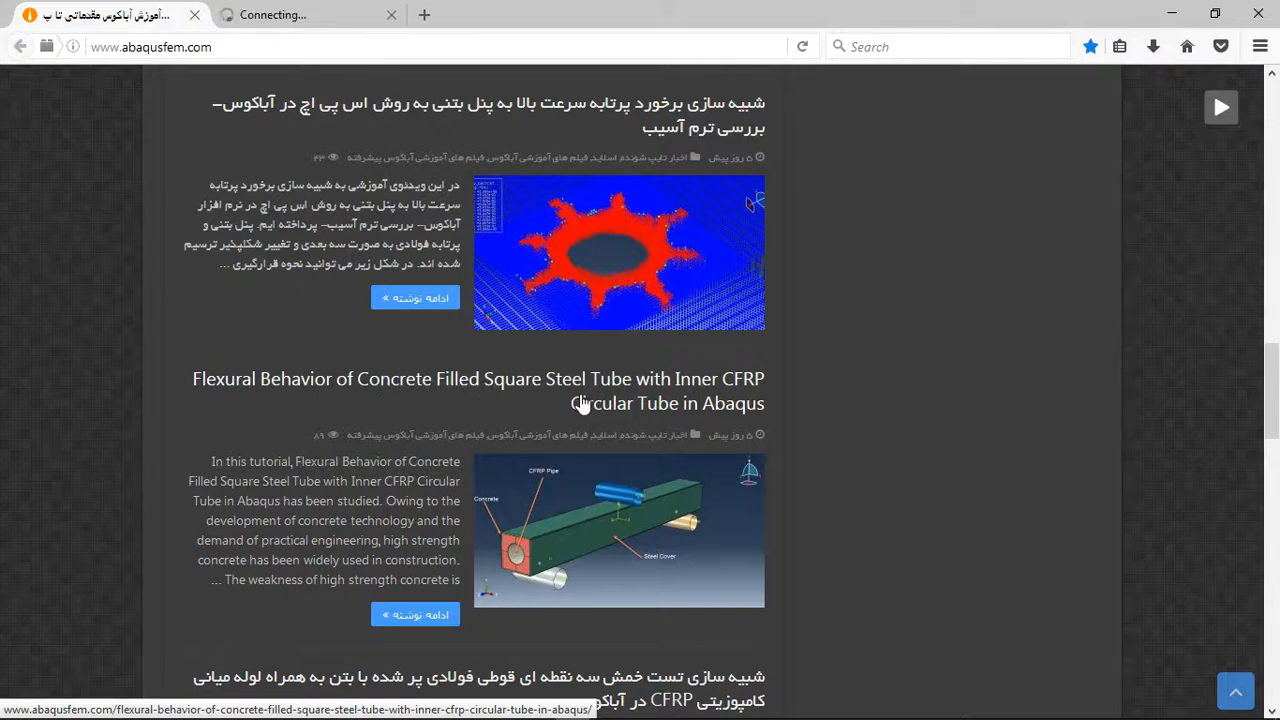
pyautogui.moveTo(392, 520)
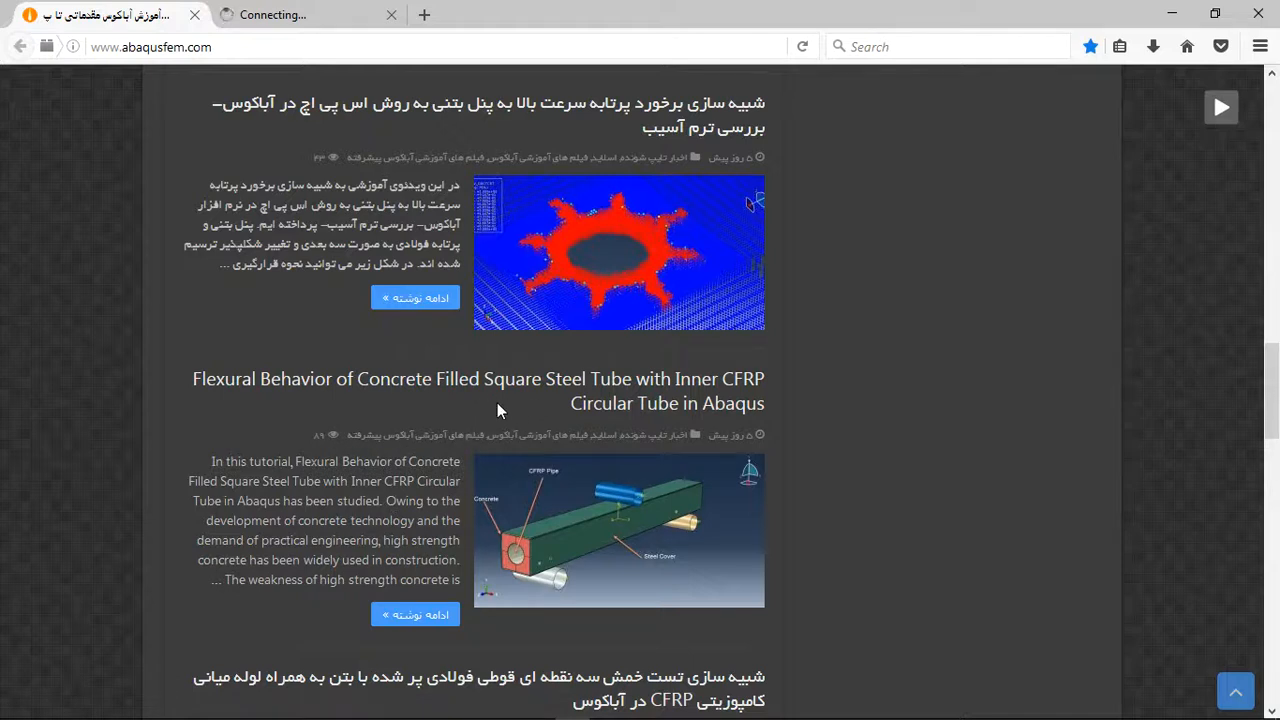
pyautogui.moveTo(412, 402)
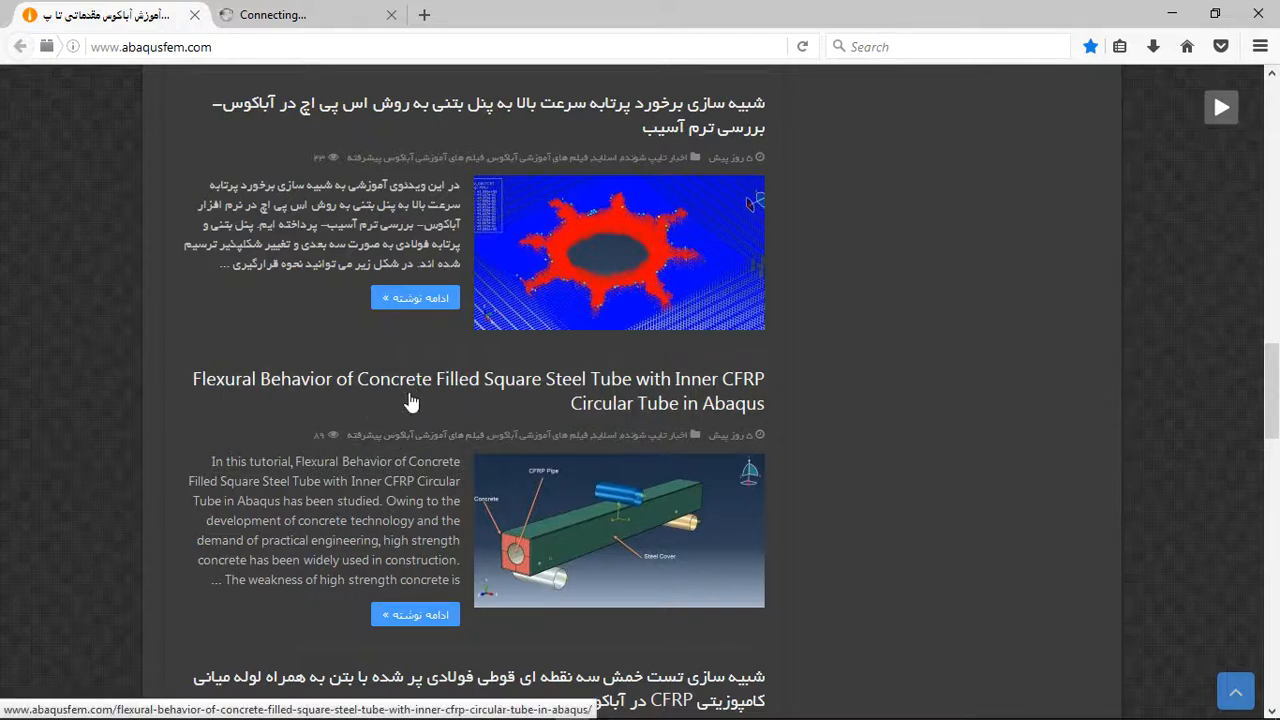
pyautogui.moveTo(416, 400)
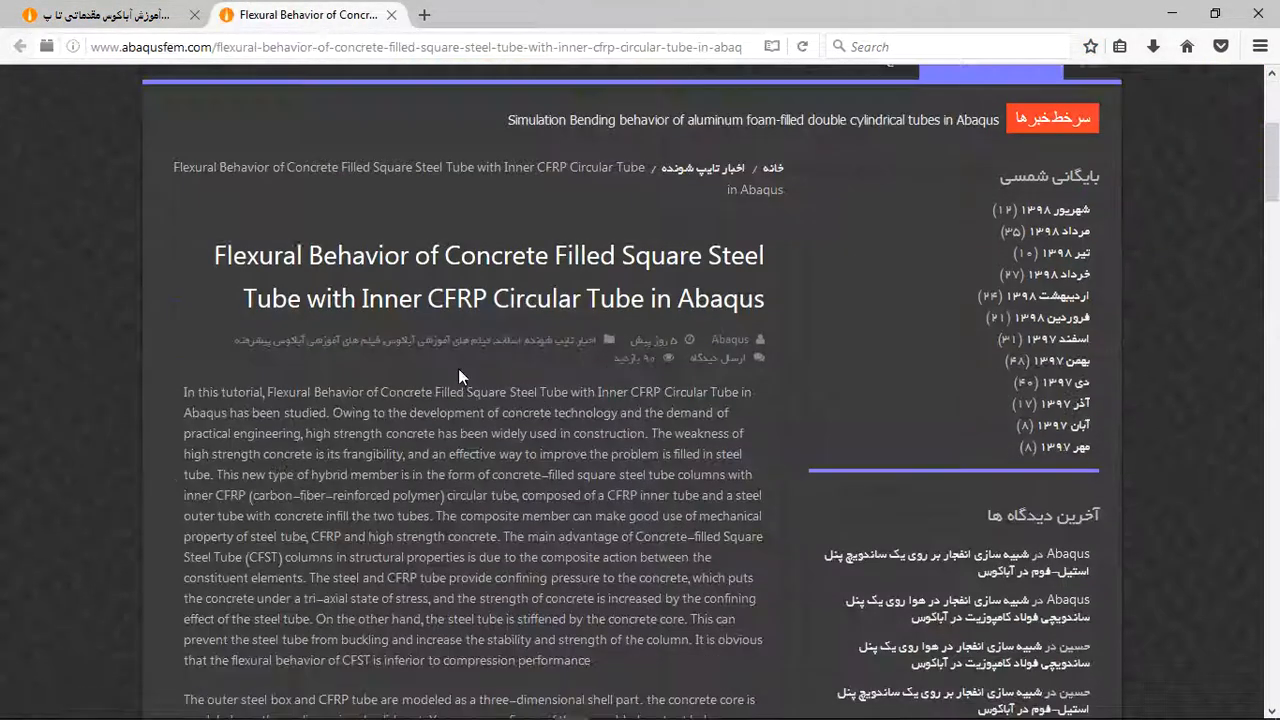
# Scroll the article down to its result figures and force–displacement graph.
pyautogui.scroll(-3)
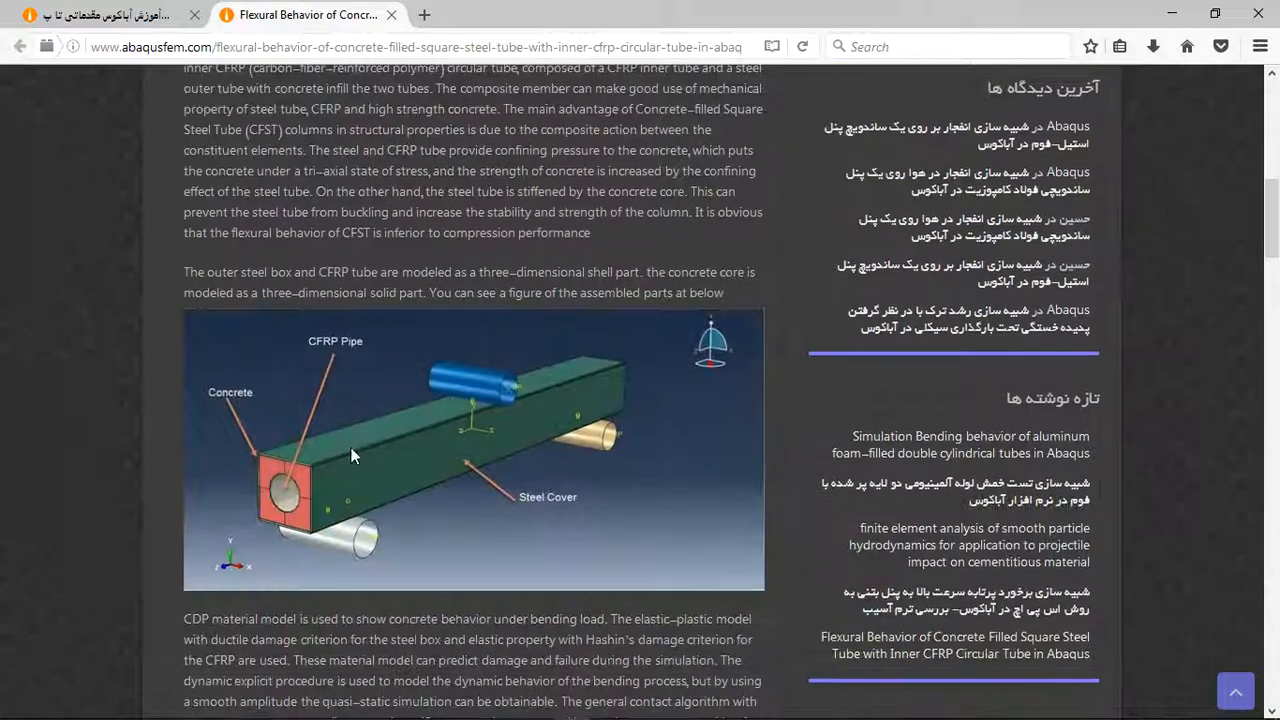
pyautogui.scroll(-3)
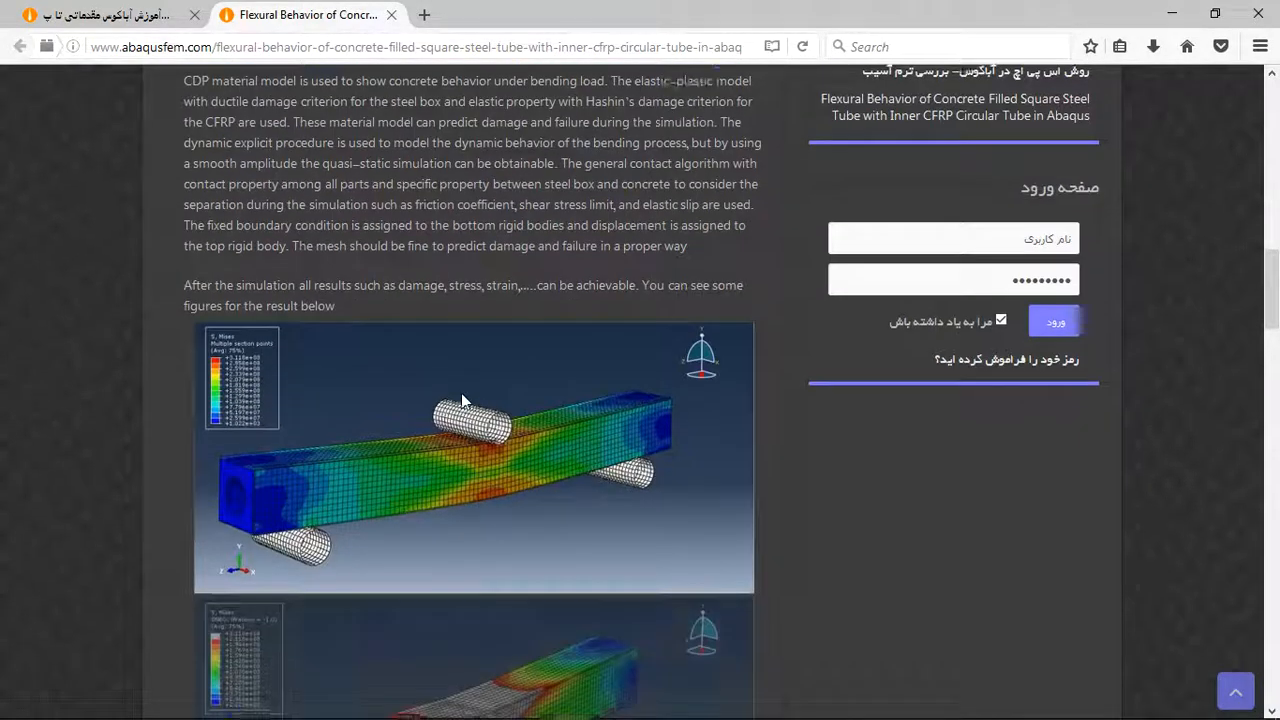
pyautogui.scroll(-3)
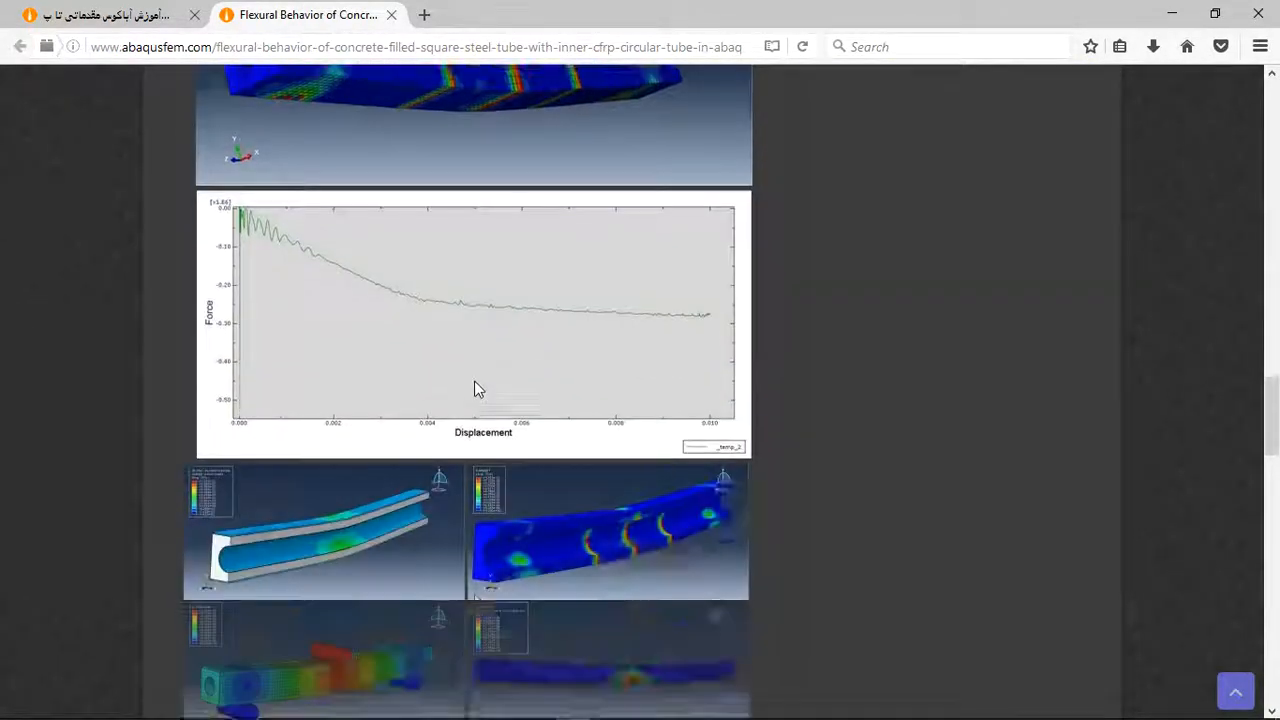
pyautogui.scroll(-3)
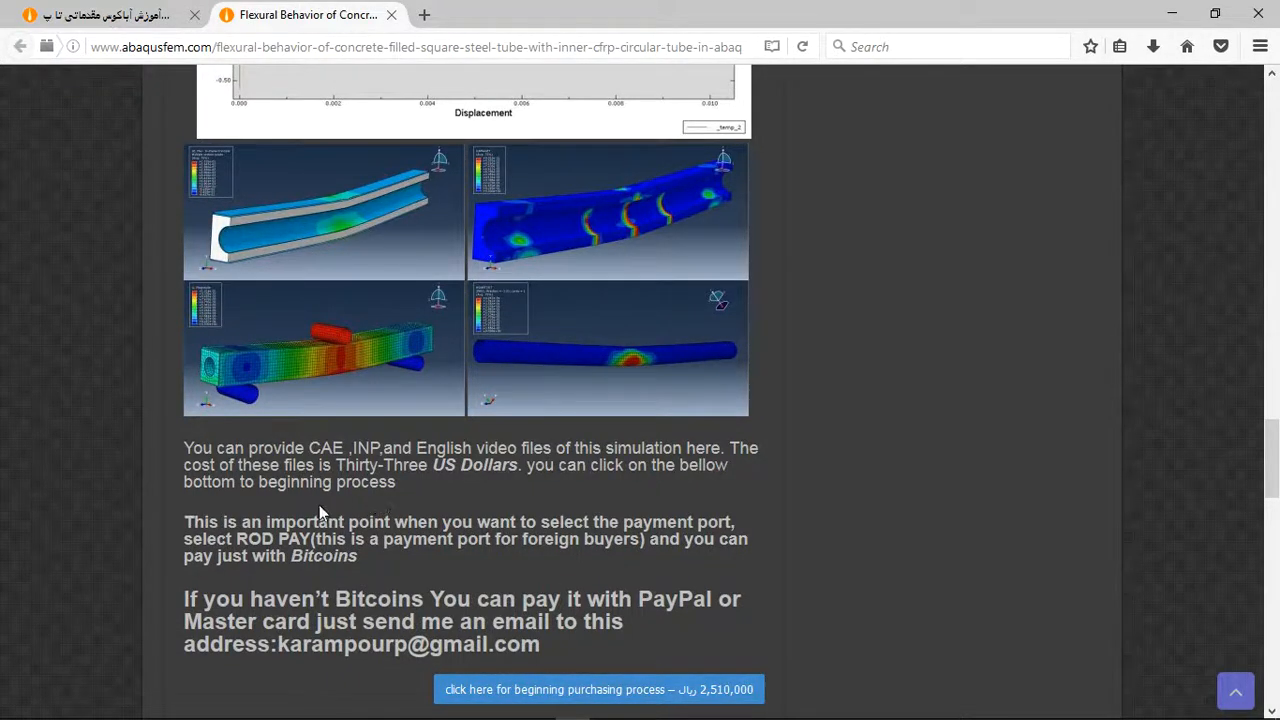
pyautogui.moveTo(410, 514)
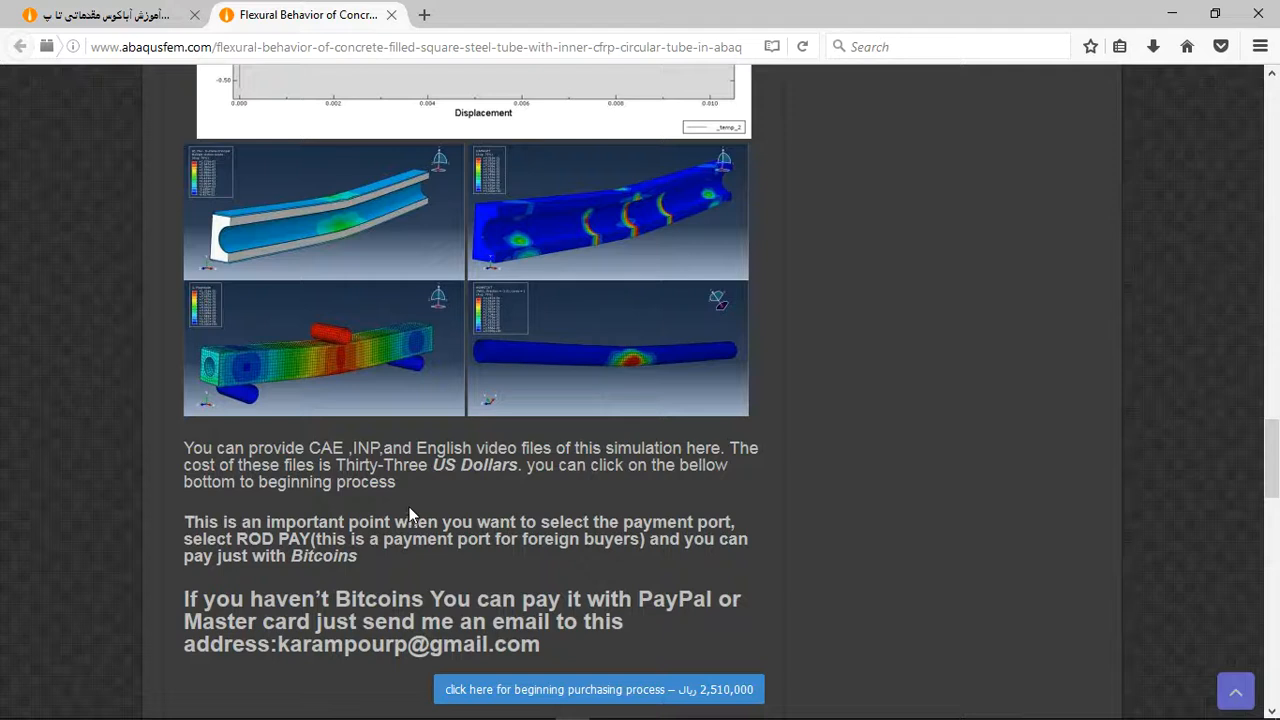
pyautogui.moveTo(404, 512)
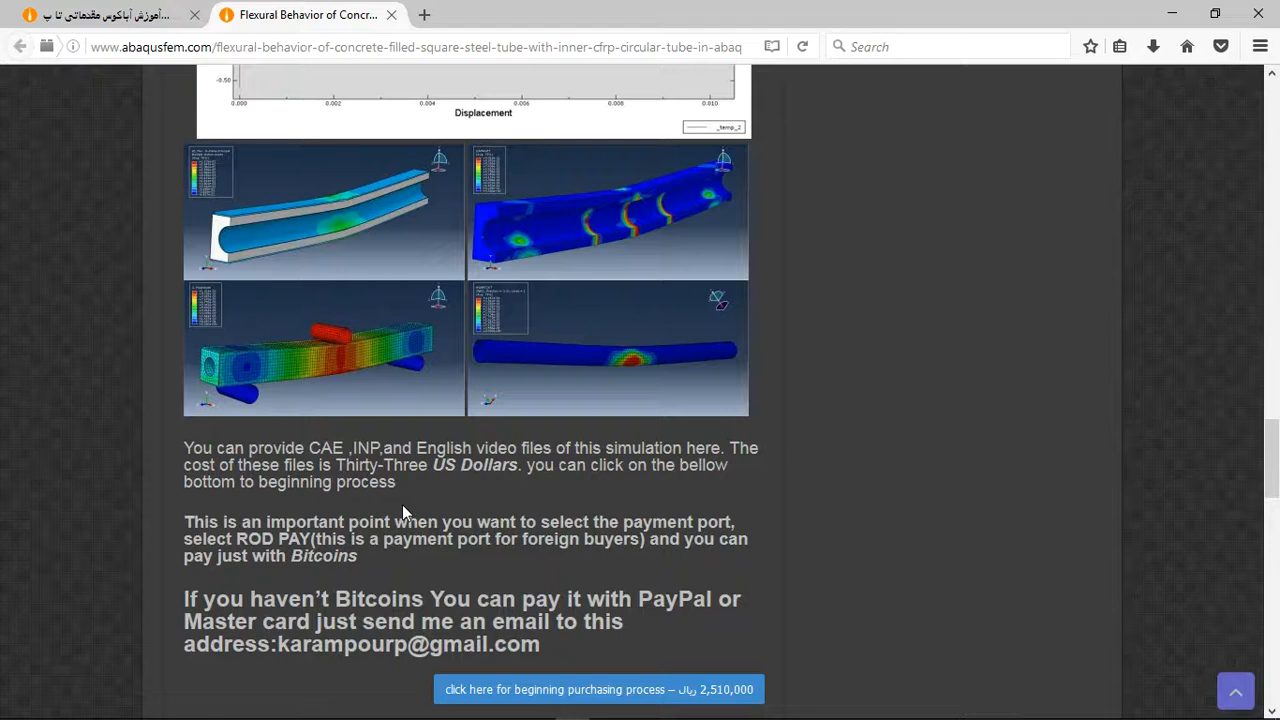
pyautogui.moveTo(640, 600)
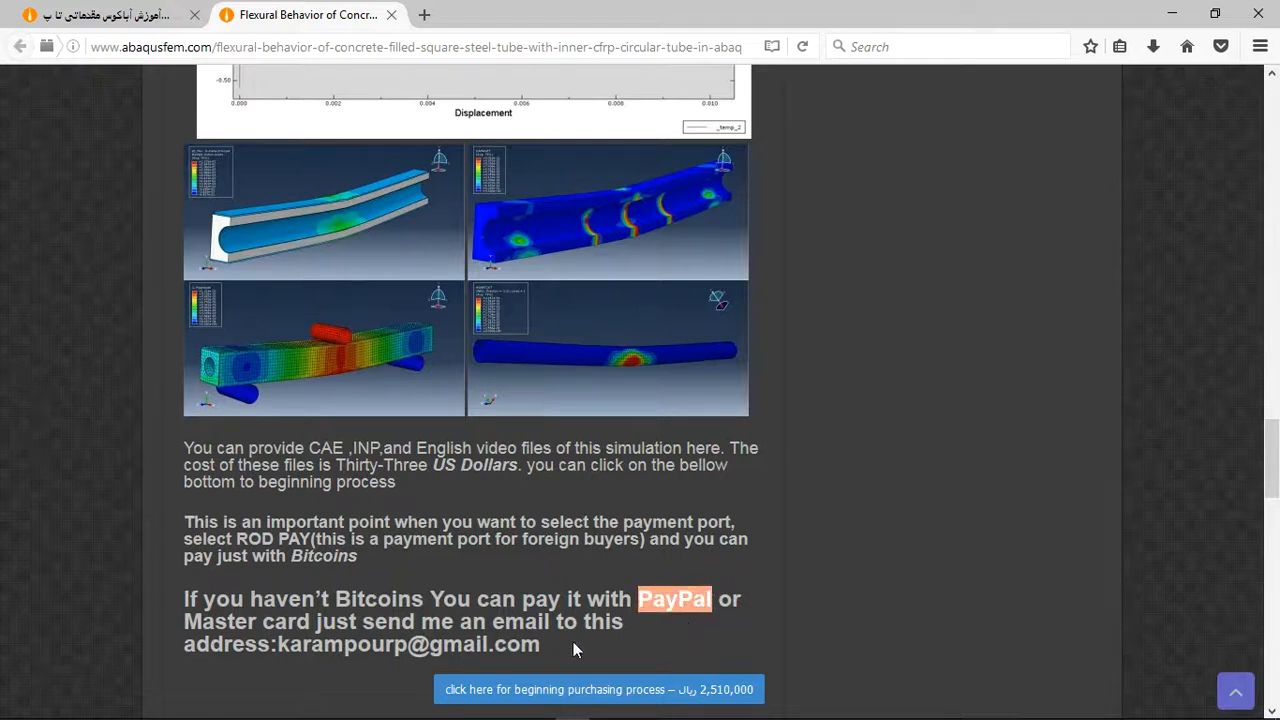
pyautogui.doubleClick(418, 648)
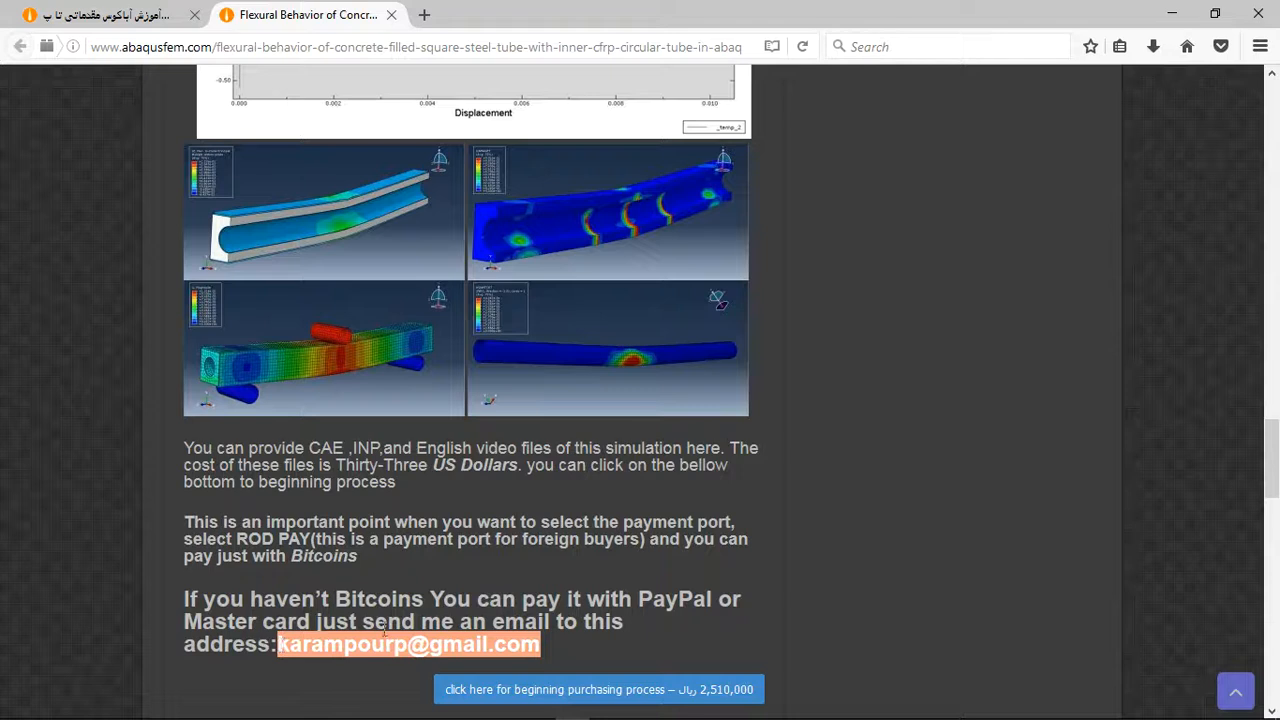
pyautogui.moveTo(632, 600)
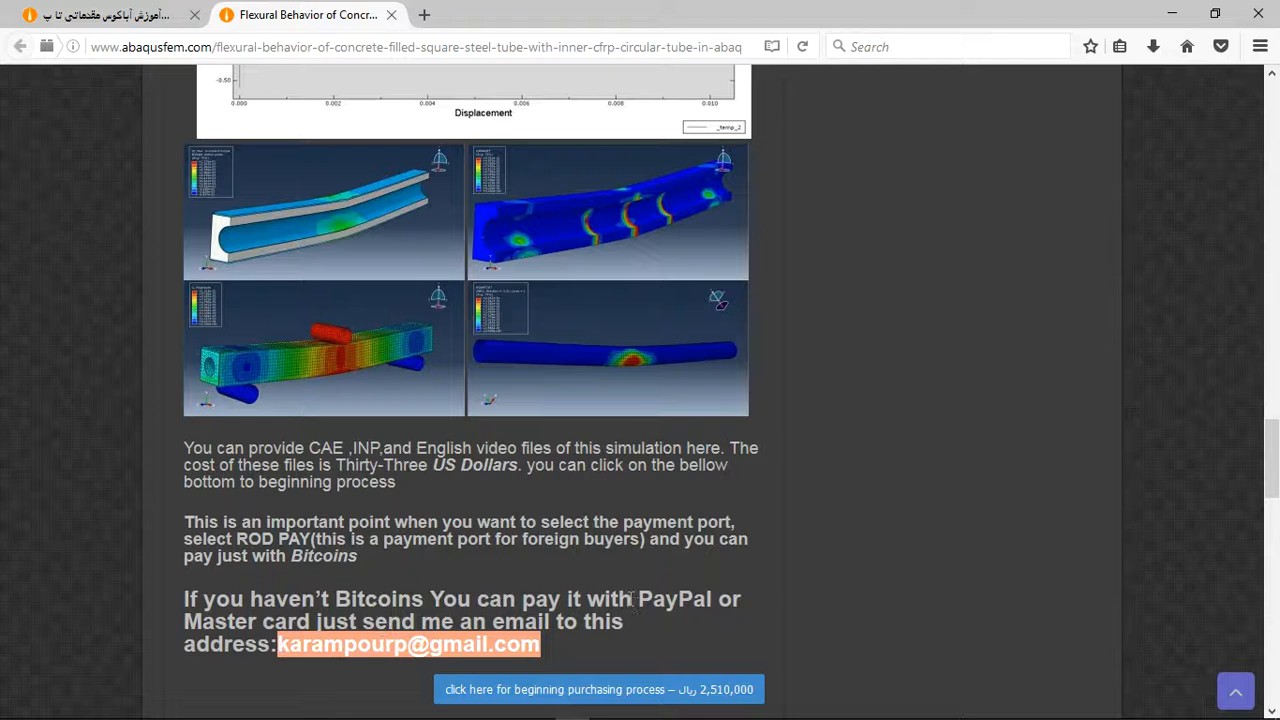